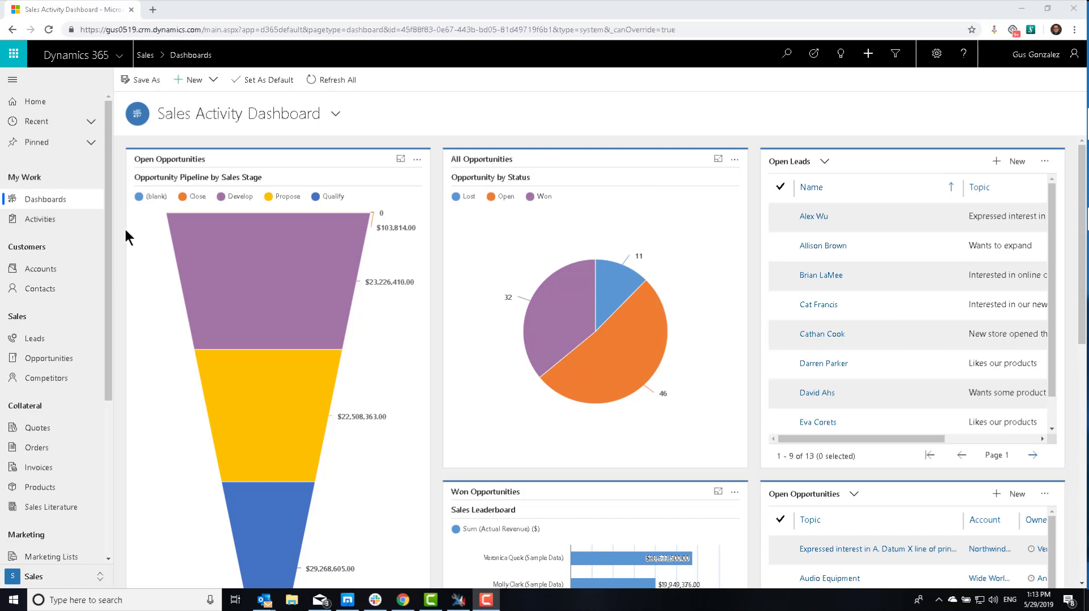
# Step: Open the Active Accounts list from the Customers area of the sitemap
pyautogui.click(41, 269)
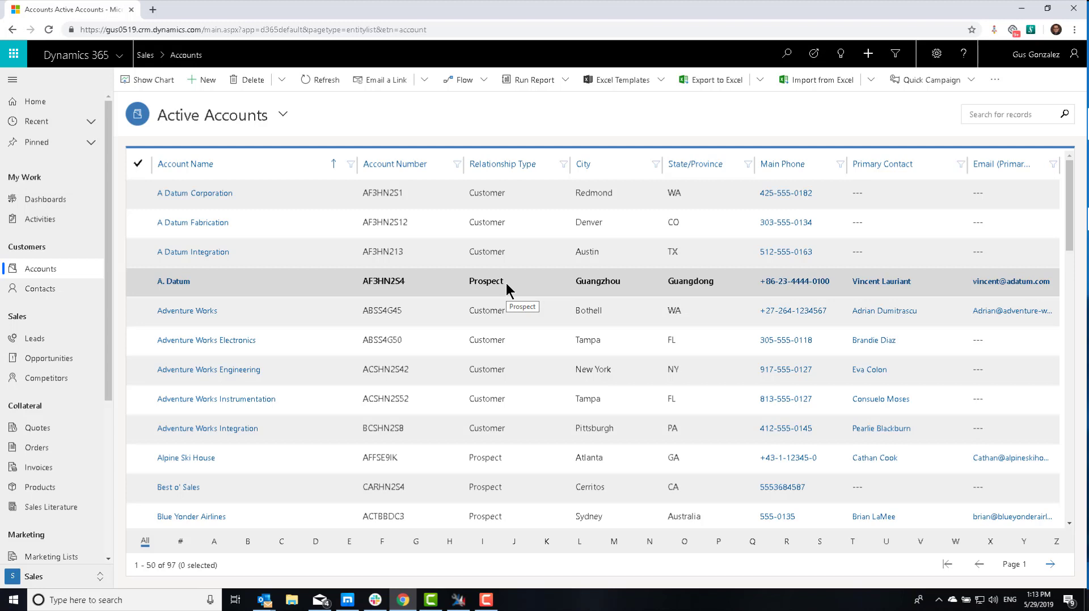
pyautogui.click(282, 113)
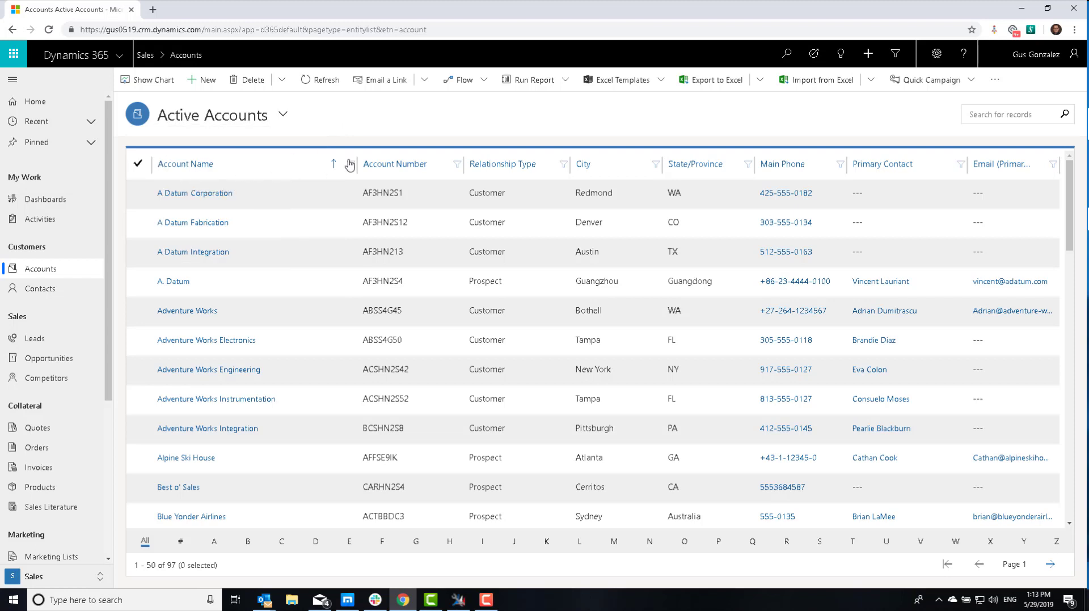
pyautogui.moveTo(373, 123)
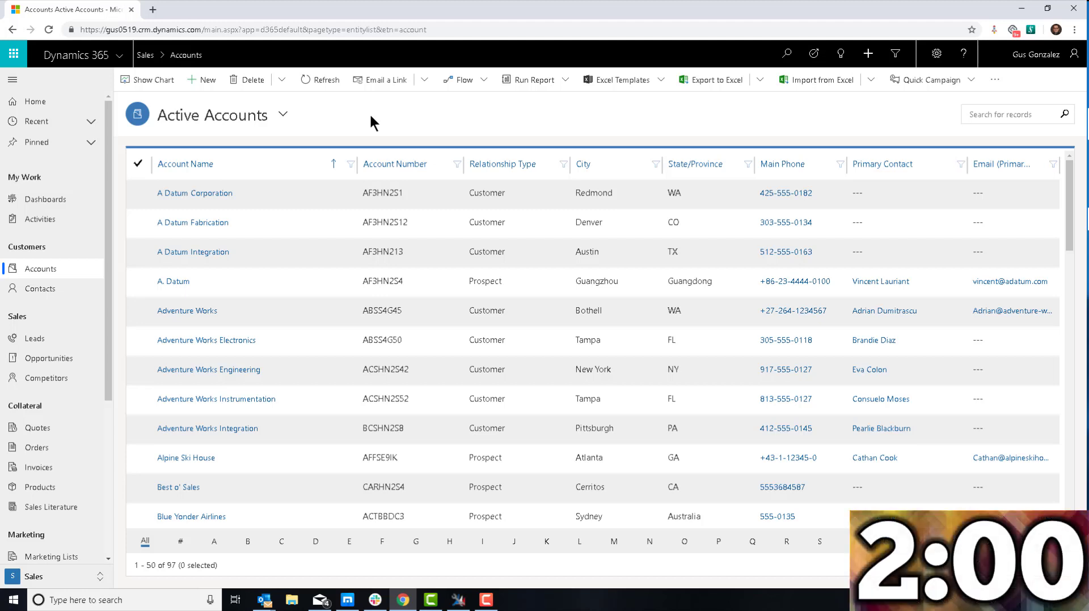
# Step: In Easy Translator, select Account, exclude global option sets and relationship labels, and export translations
pyautogui.click(457, 600)
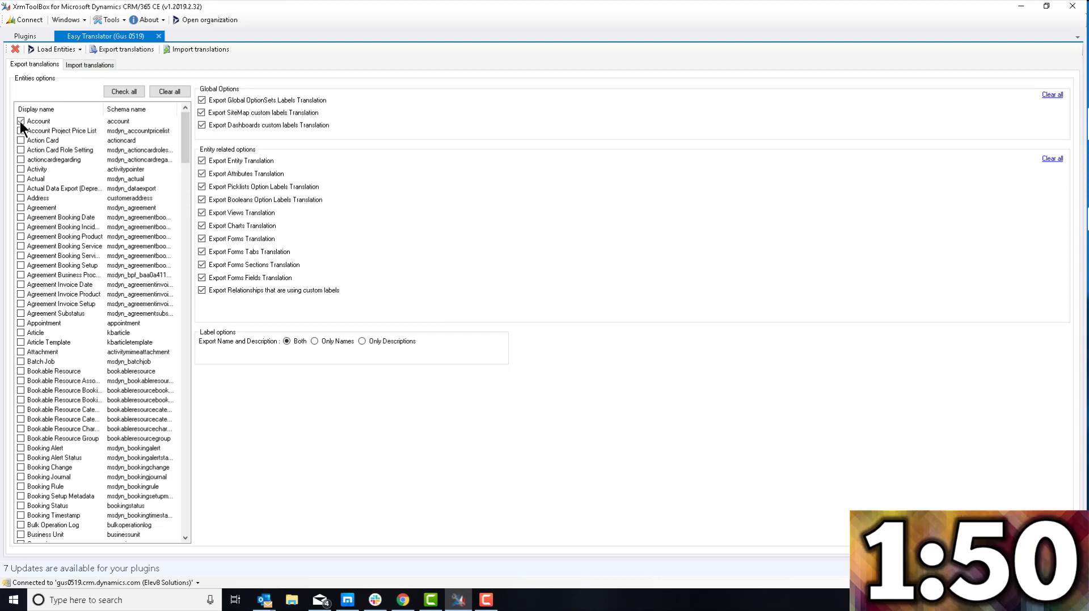
pyautogui.click(20, 121)
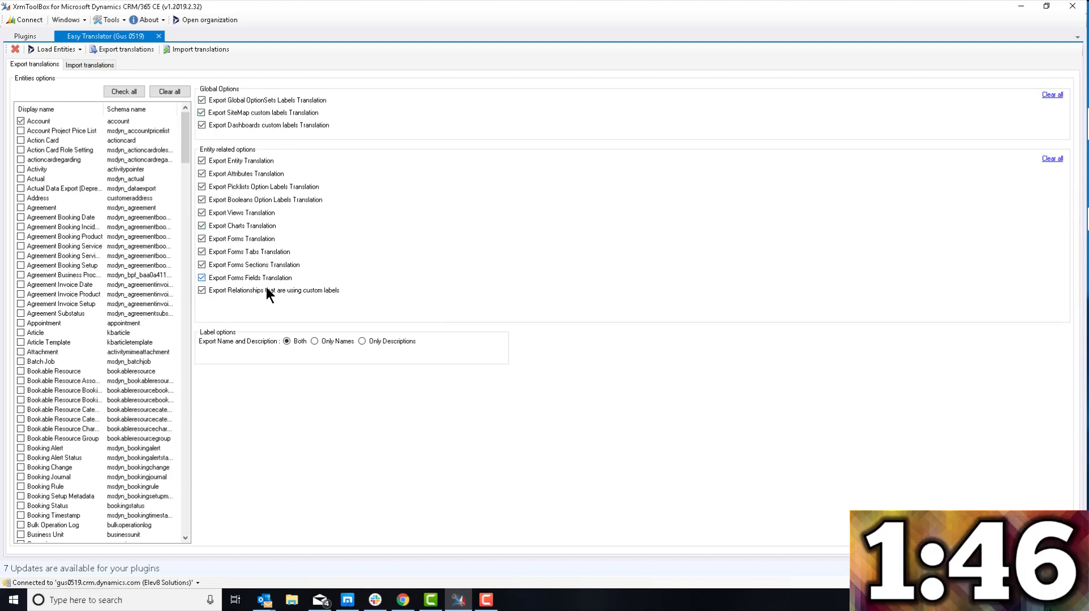
pyautogui.moveTo(258, 315)
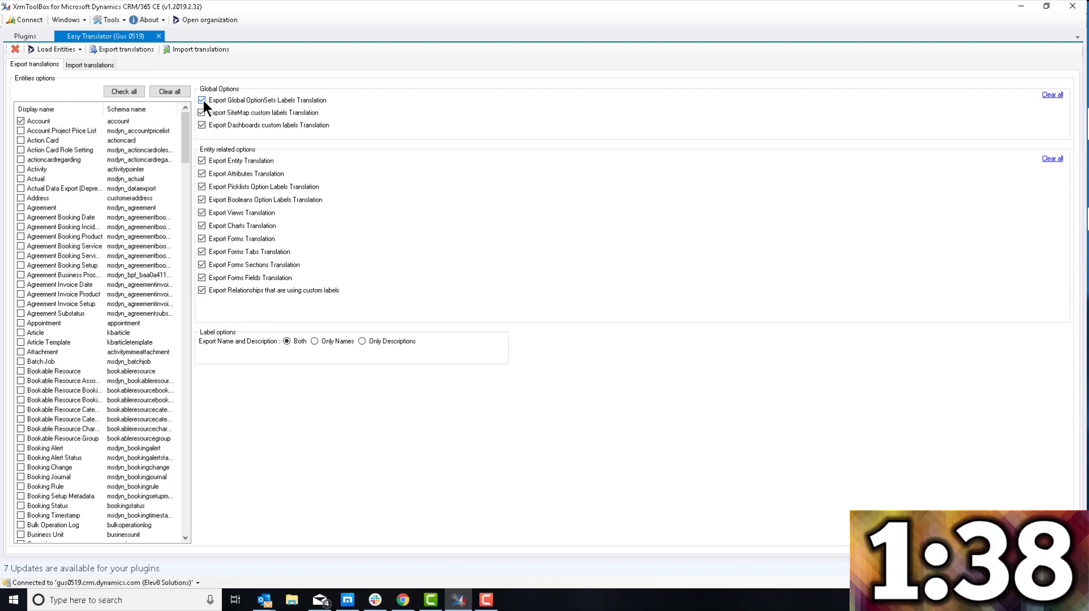
pyautogui.click(202, 100)
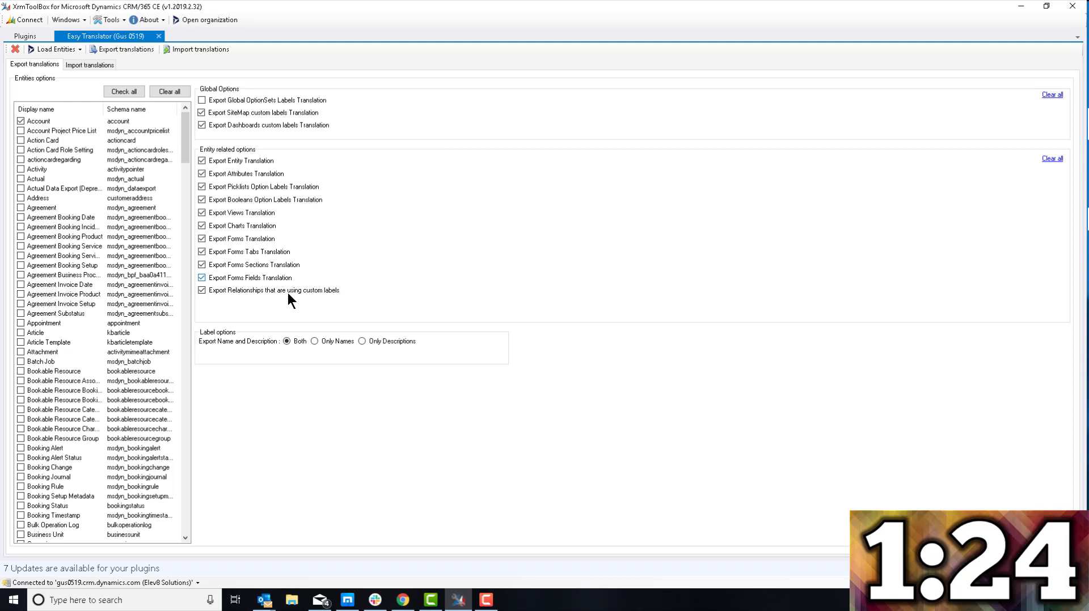
pyautogui.click(202, 289)
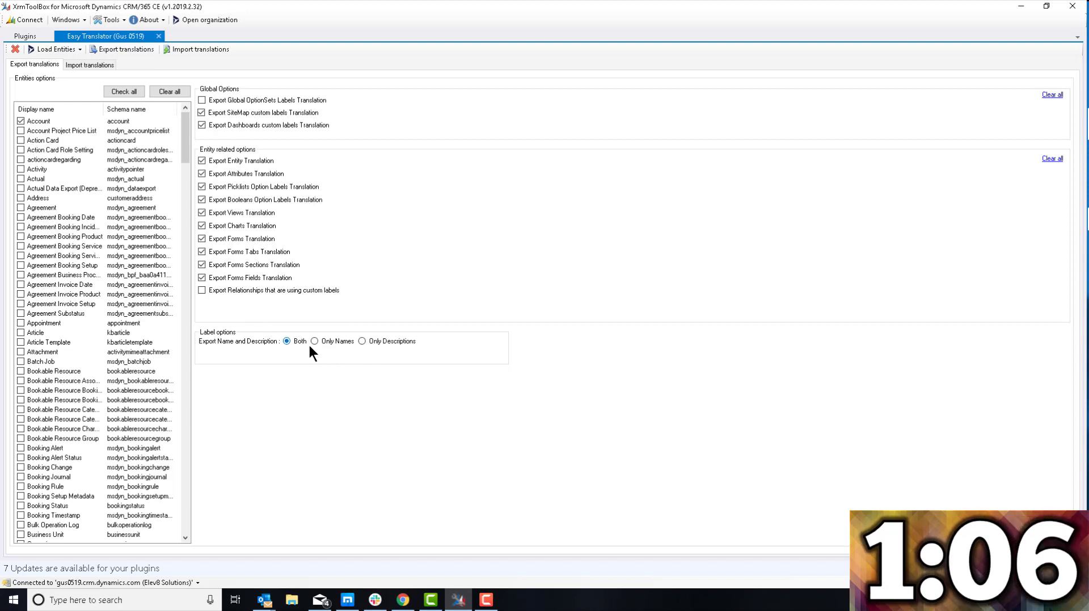
pyautogui.click(125, 49)
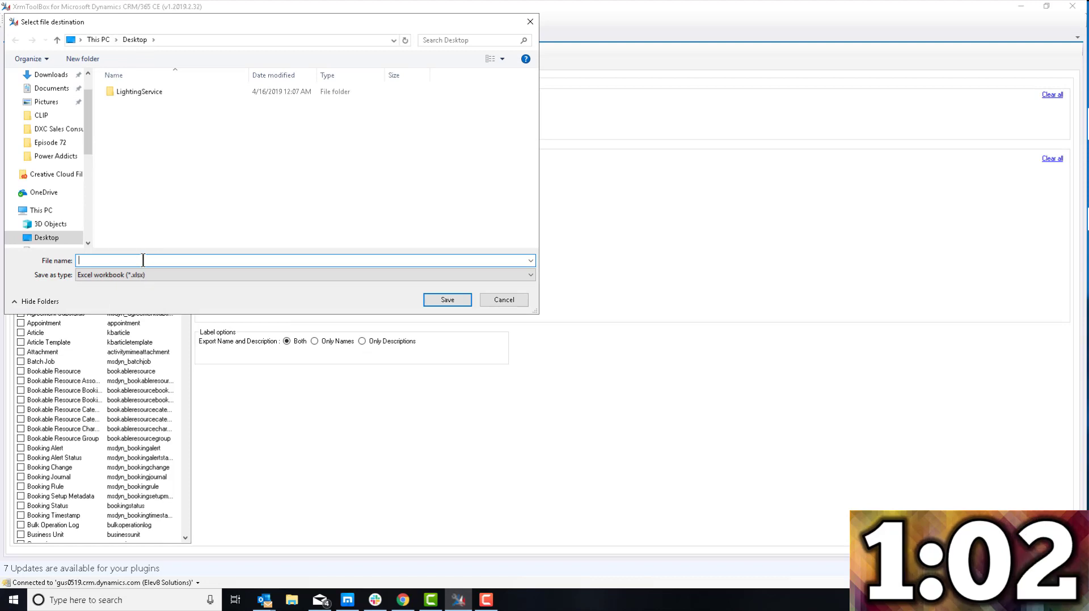
# Step: Save the export as 'Account Labels' on the Desktop and open it in Excel
pyautogui.write('Account')
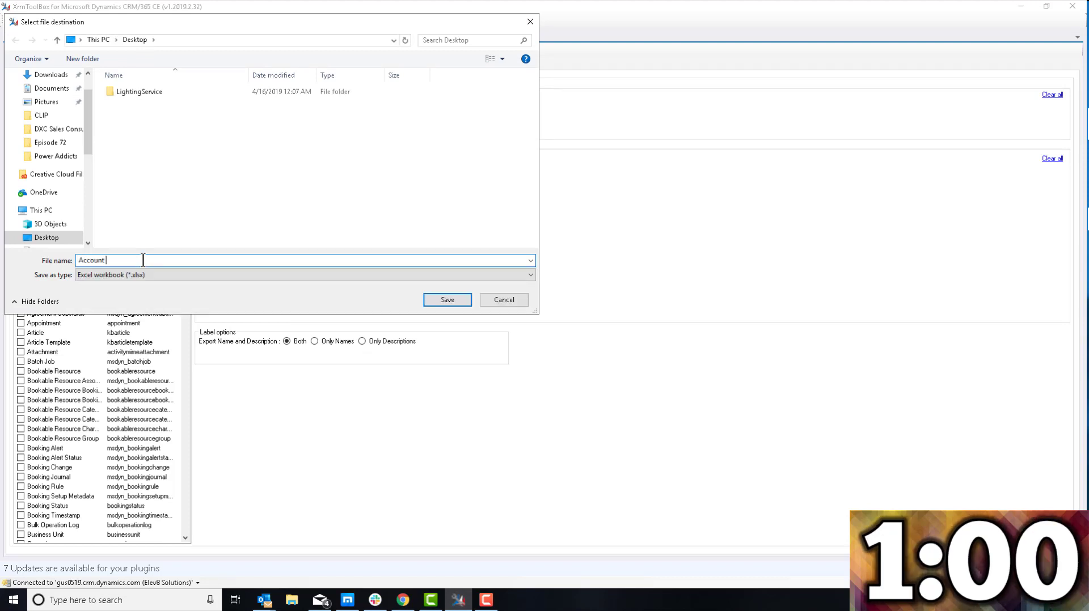
pyautogui.write('Labels')
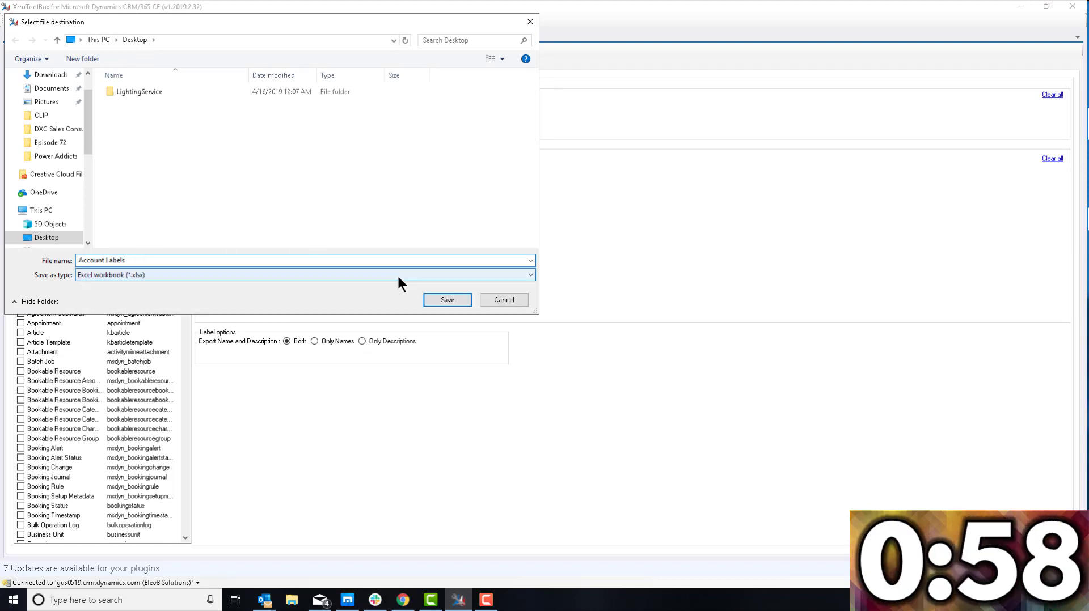
pyautogui.click(447, 299)
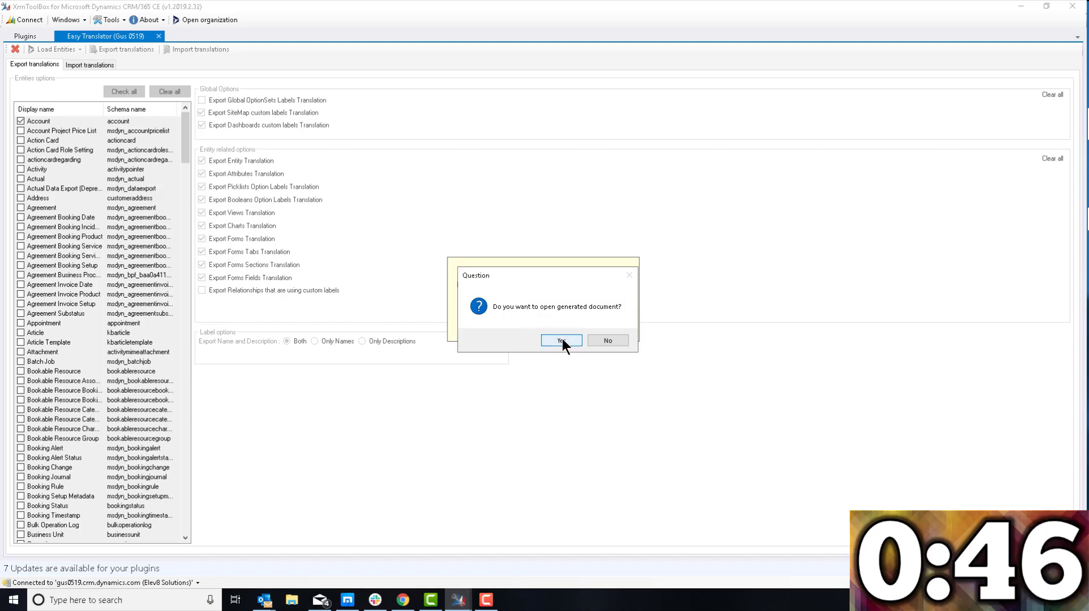
pyautogui.click(559, 340)
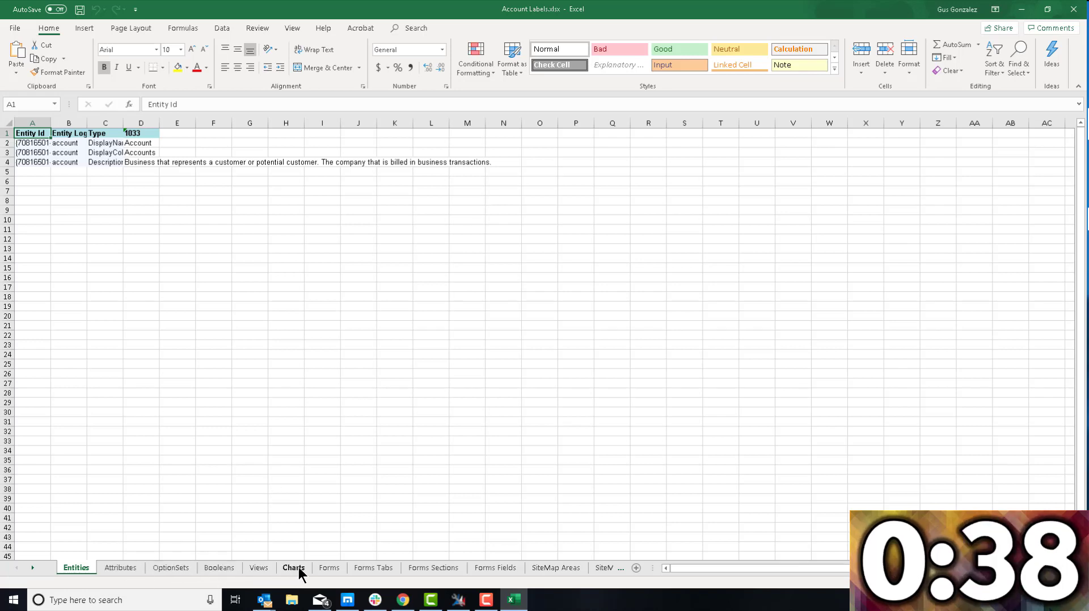
pyautogui.moveTo(330, 518)
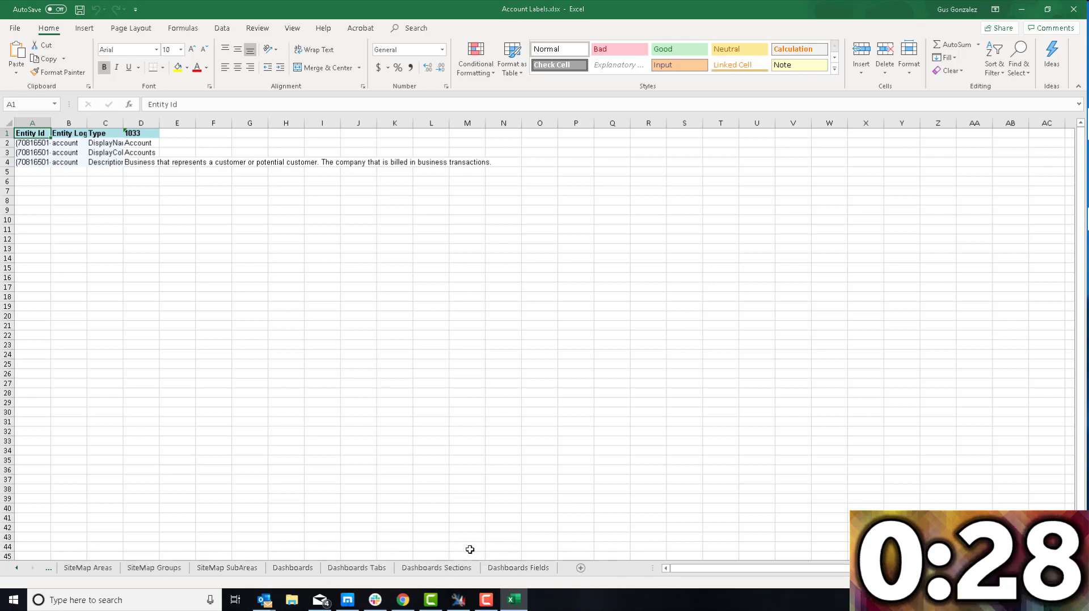
# Step: Group all worksheets from the first sheet through Dashboards Fields
pyautogui.click(518, 568)
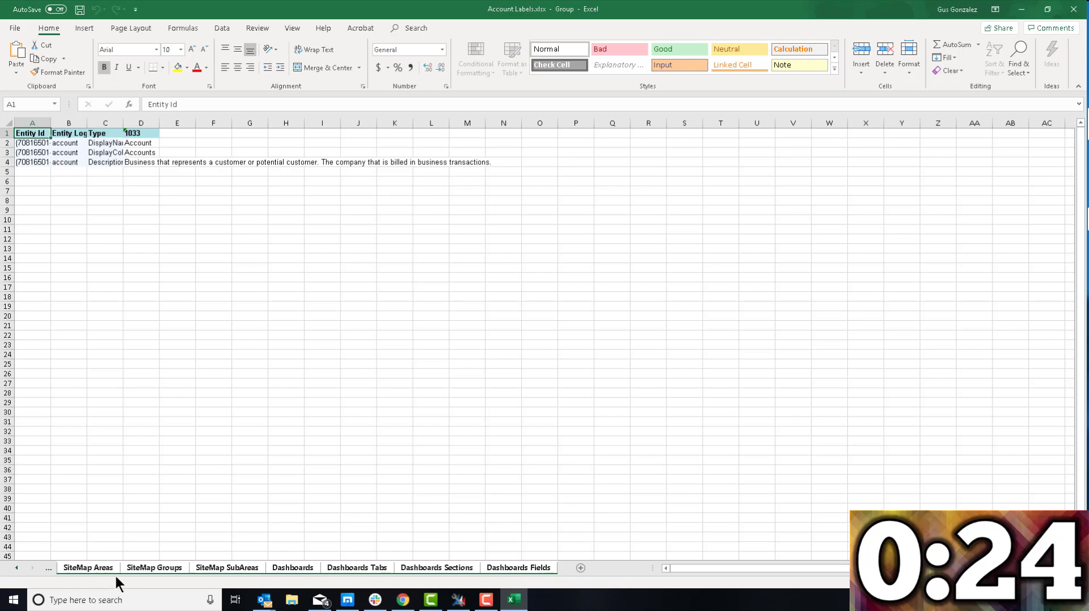
pyautogui.moveTo(410, 396)
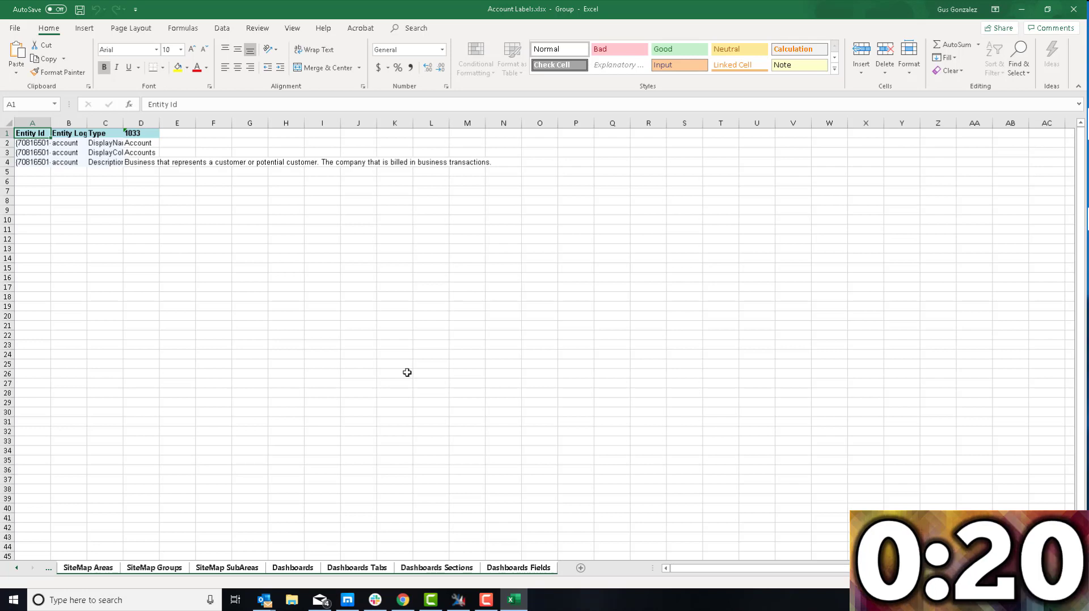
# Step: Replace every case-matched 'Accounts' with 'Companies' across the grouped sheets (28 replacements)
pyautogui.press('ctrl+h')
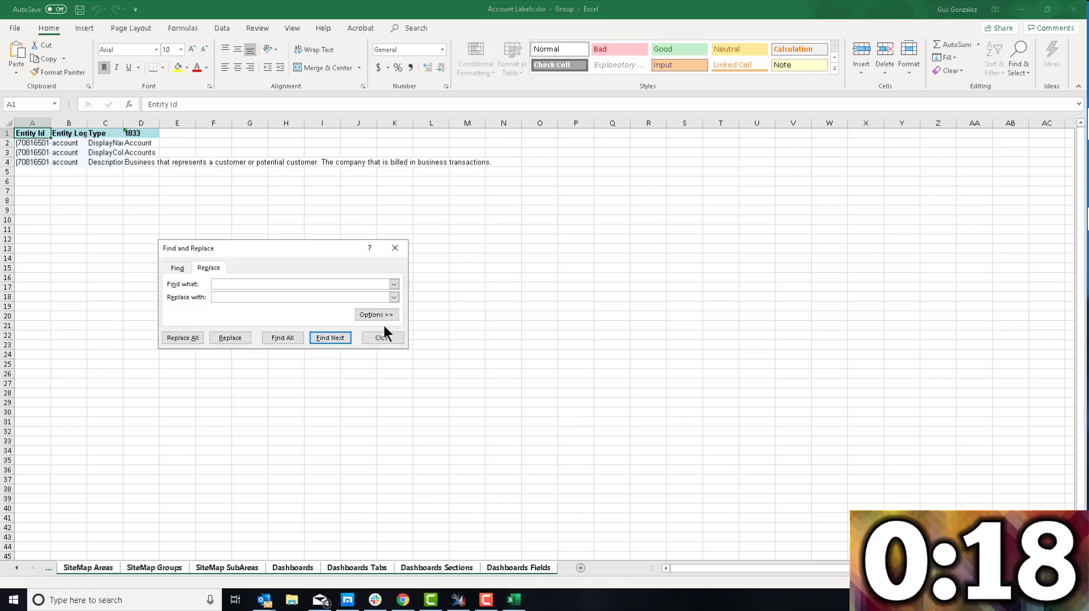
pyautogui.click(376, 314)
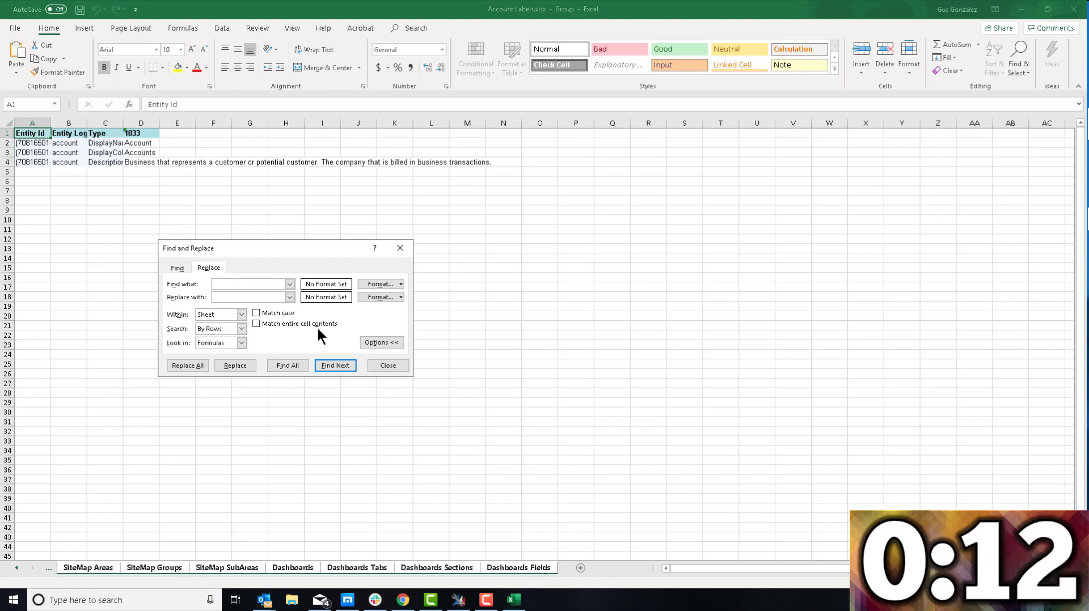
pyautogui.click(250, 285)
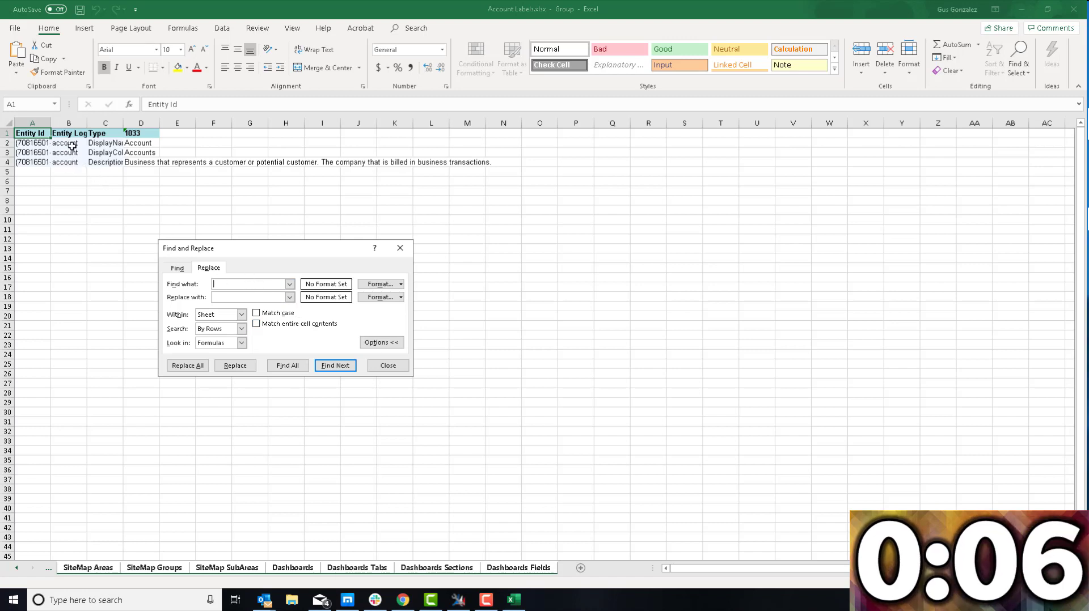
pyautogui.moveTo(234, 285)
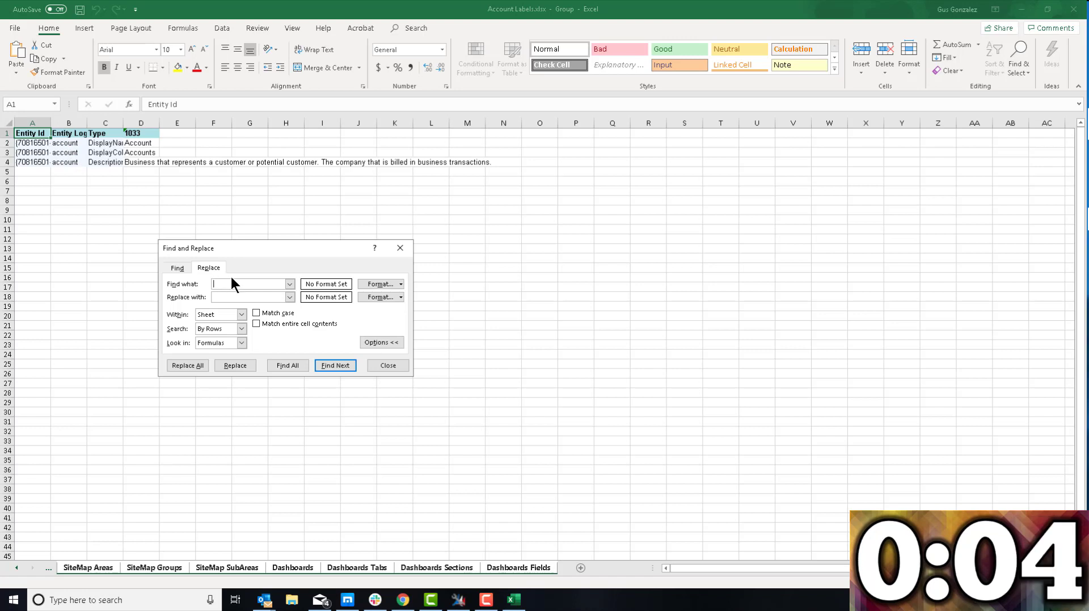
pyautogui.moveTo(313, 310)
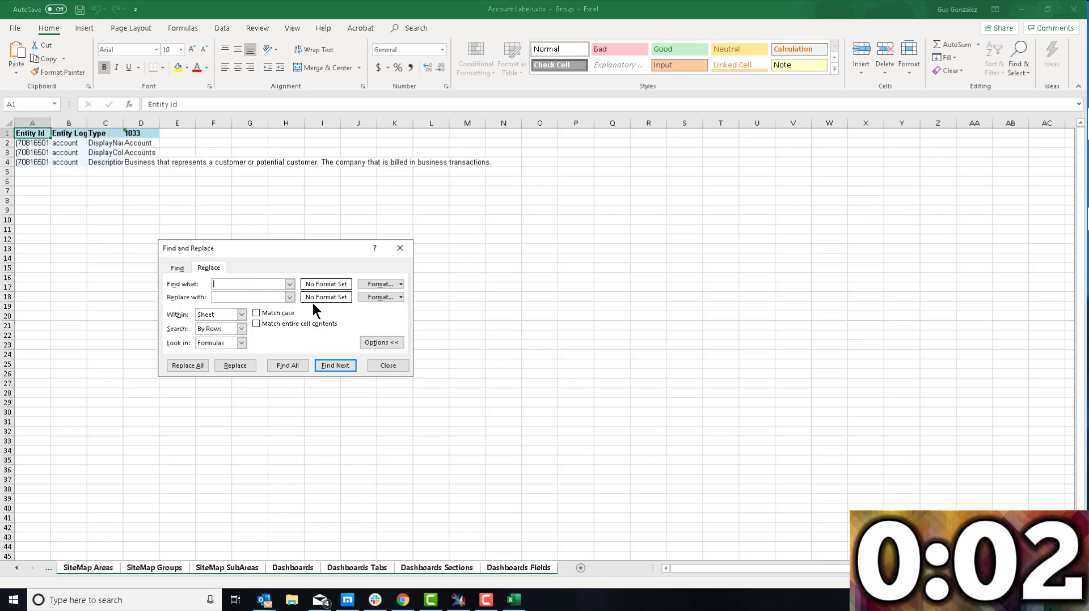
pyautogui.click(258, 313)
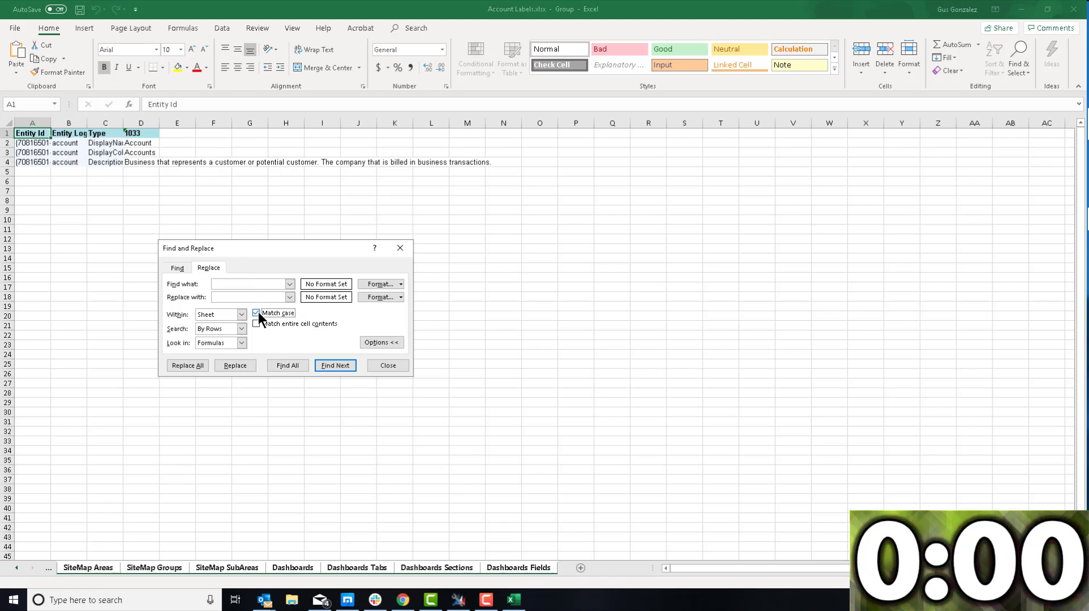
pyautogui.write('A')
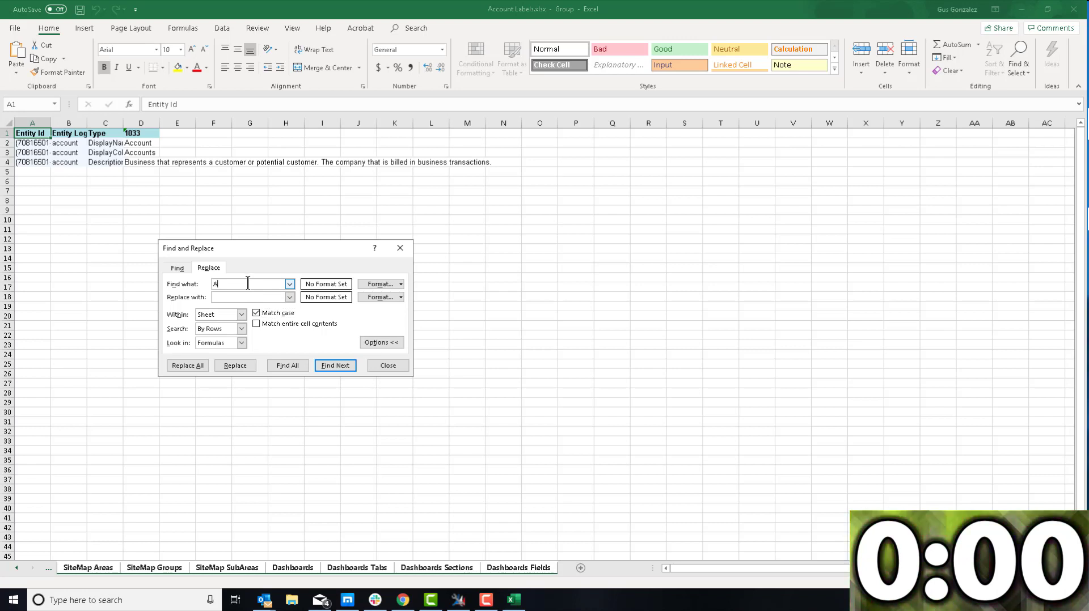
pyautogui.write('ccounts')
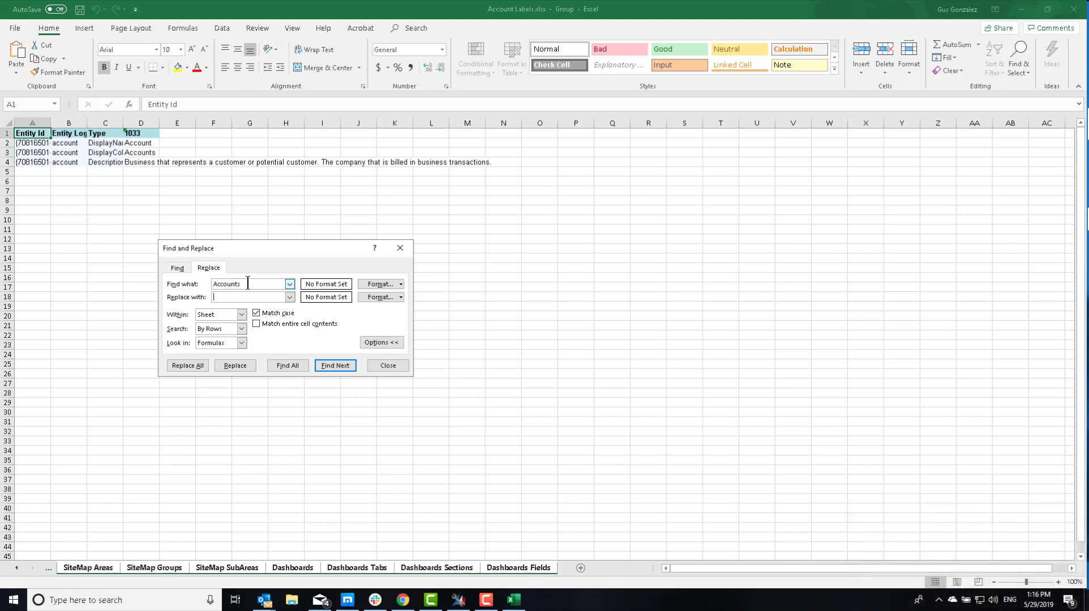
pyautogui.write('Compani')
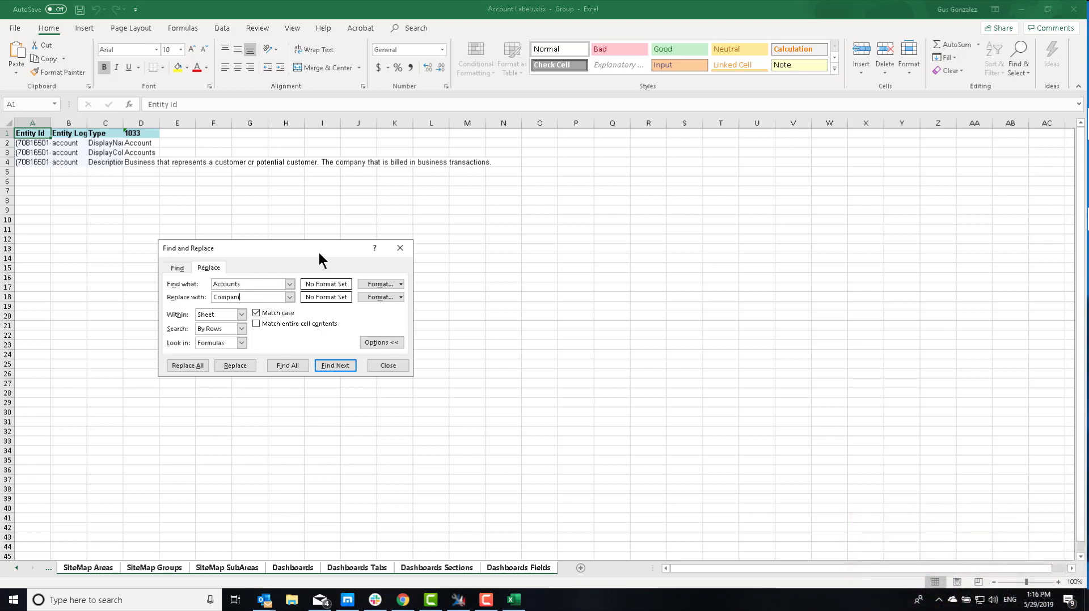
pyautogui.write('es')
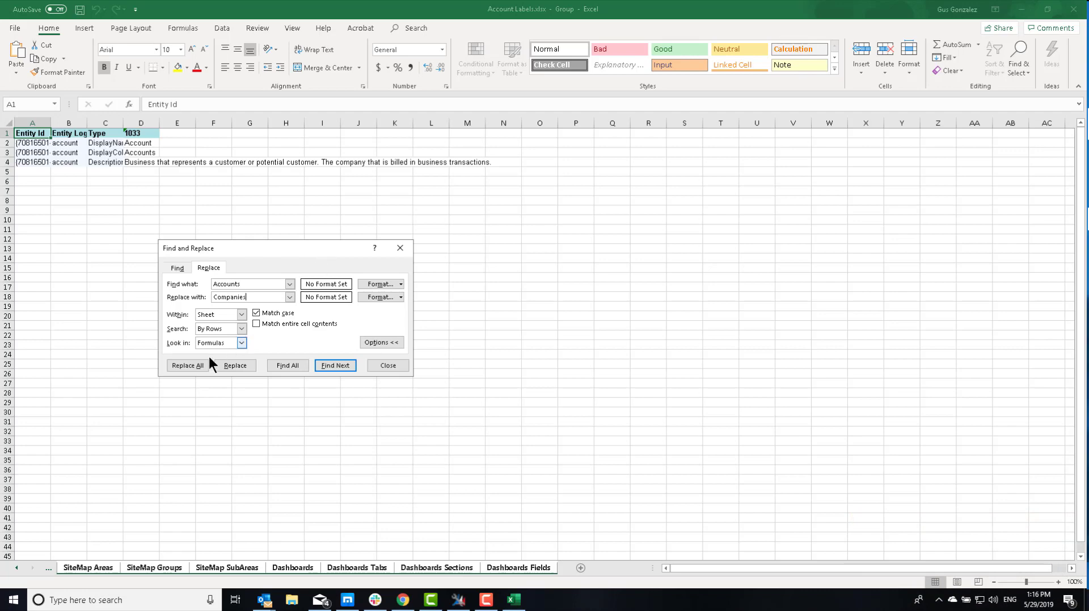
pyautogui.click(187, 365)
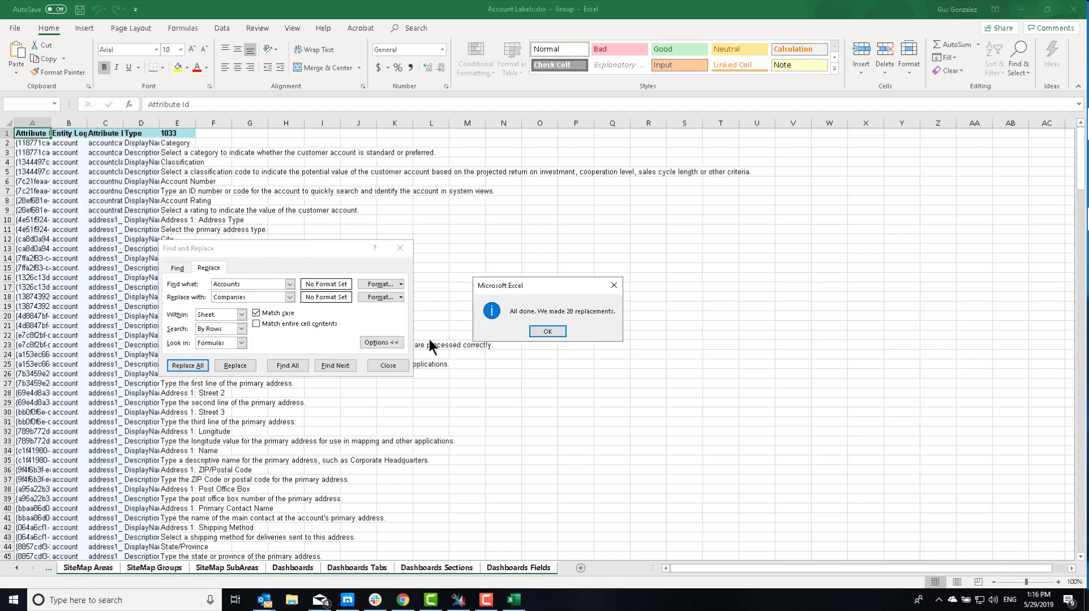
pyautogui.moveTo(546, 331)
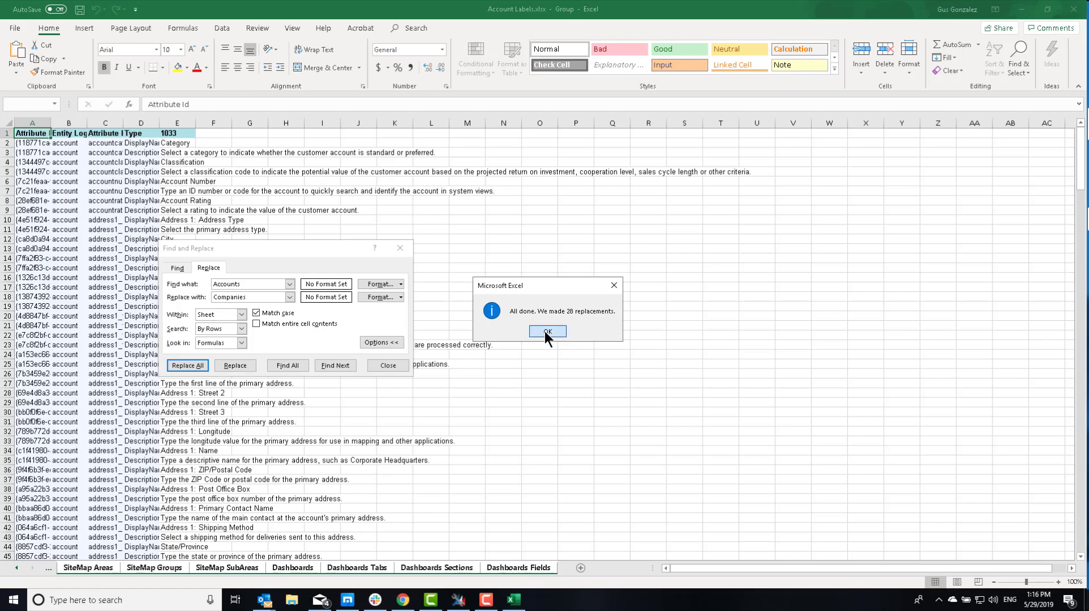
pyautogui.click(547, 331)
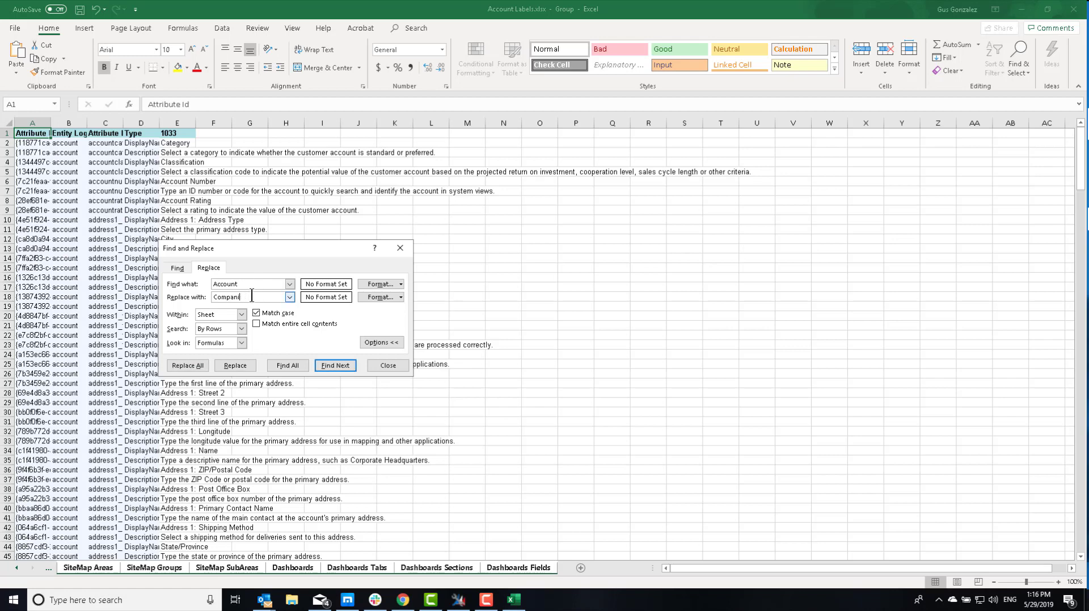
# Step: Replace every case-matched 'Account' with 'Company' (210 replacements)
pyautogui.write('y')
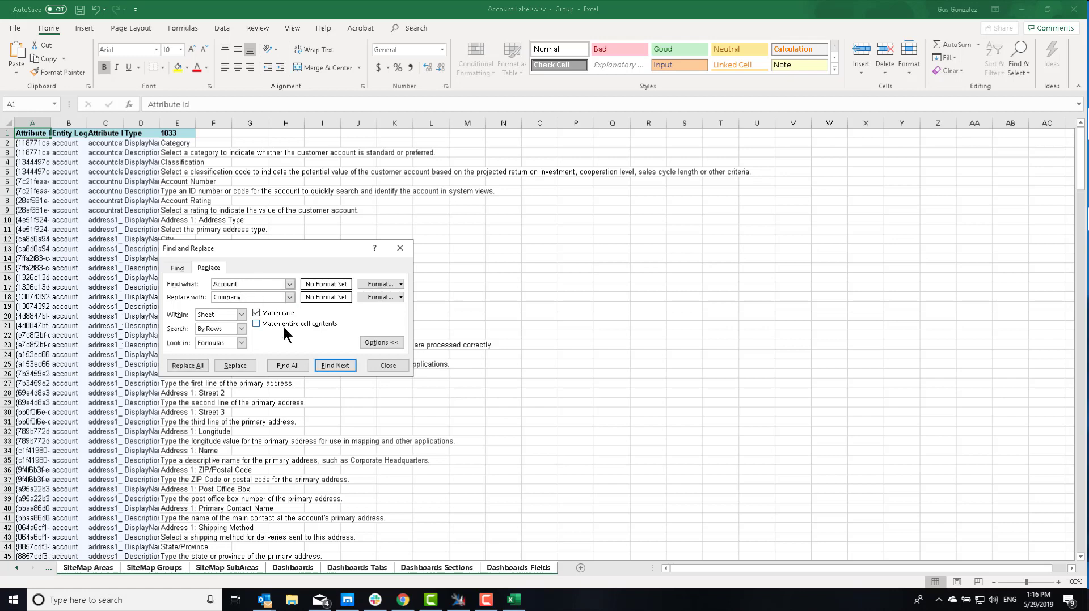
pyautogui.click(188, 365)
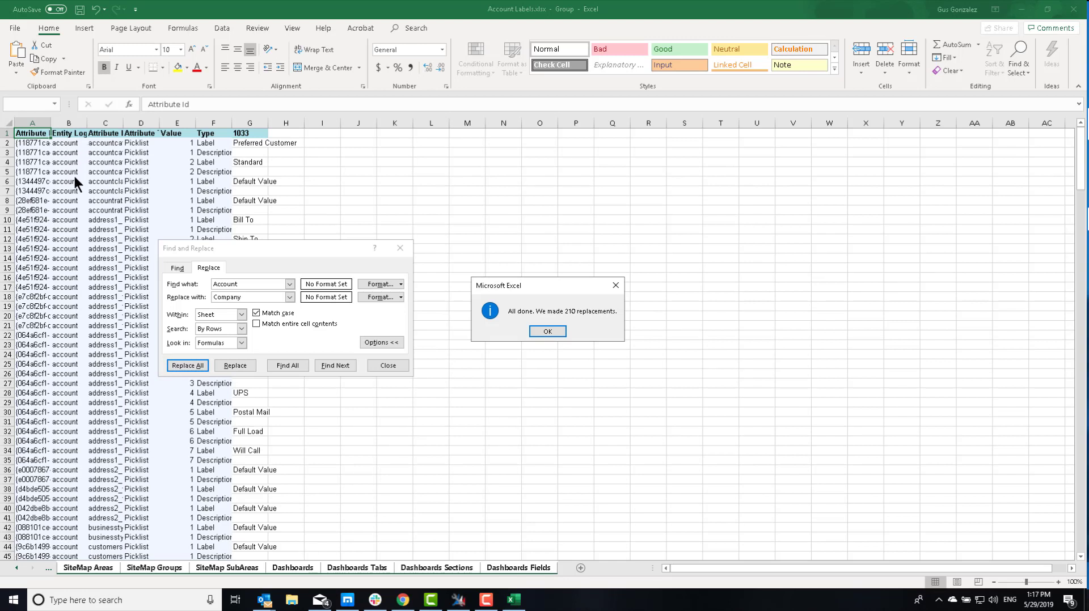
pyautogui.moveTo(278, 324)
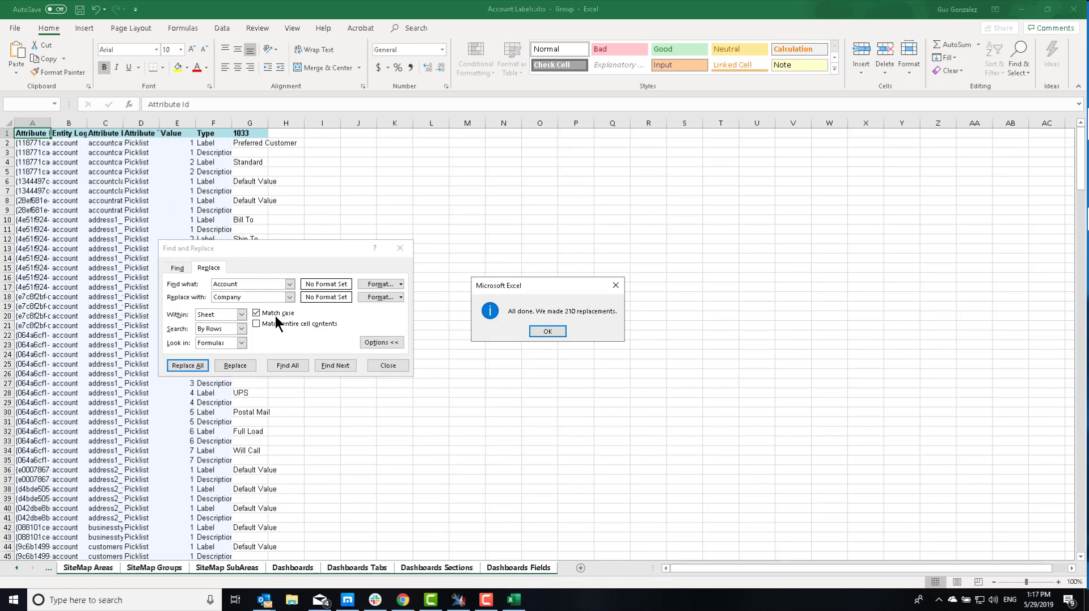
pyautogui.click(547, 331)
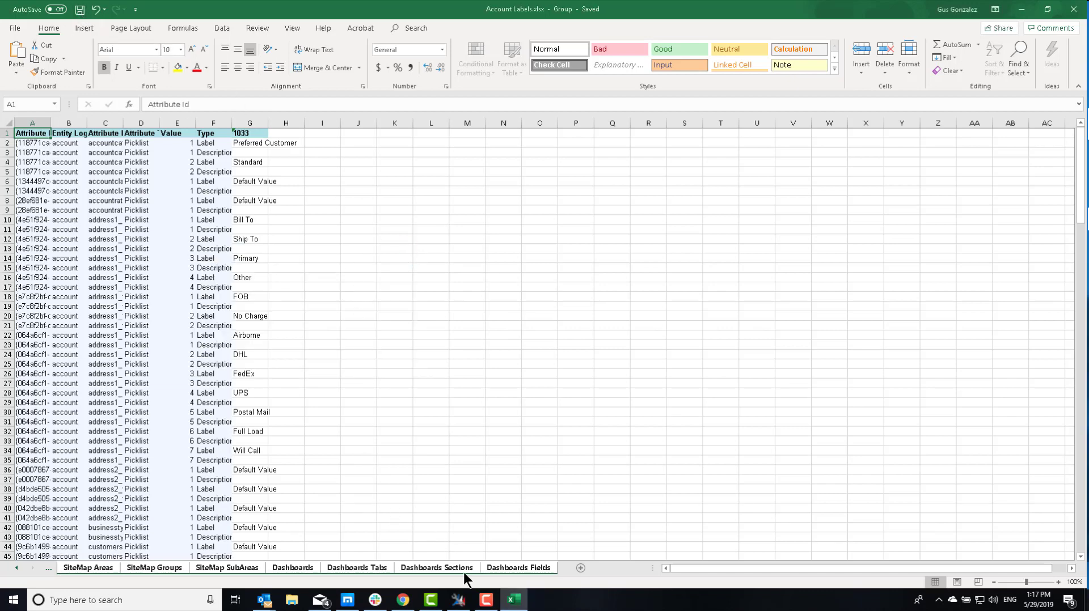
# Step: In Easy Translator, import the edited Account Labels.xlsx translations into the organization
pyautogui.click(457, 600)
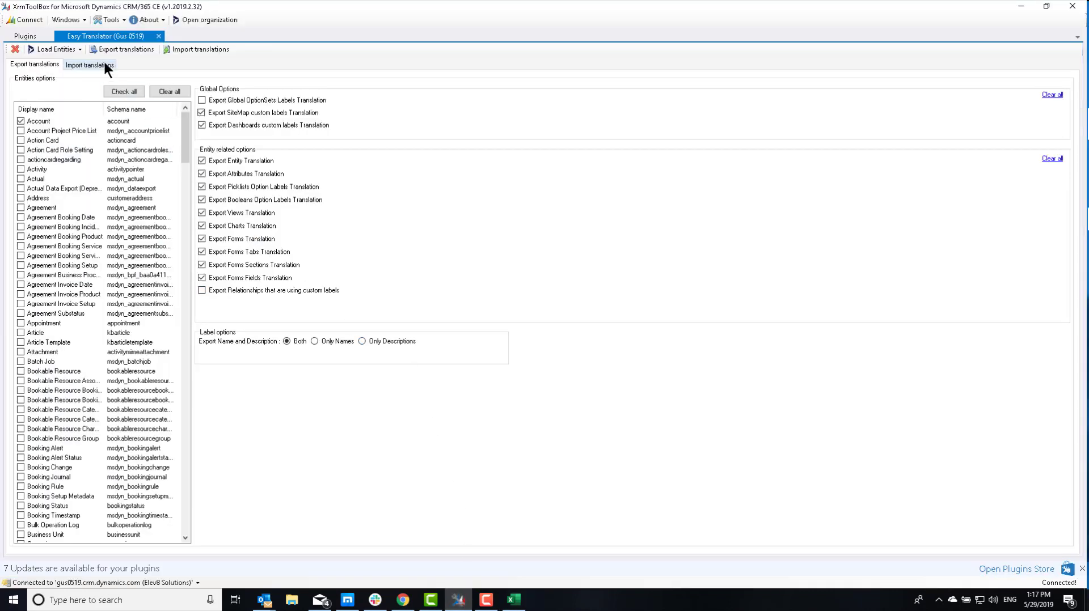
pyautogui.click(90, 65)
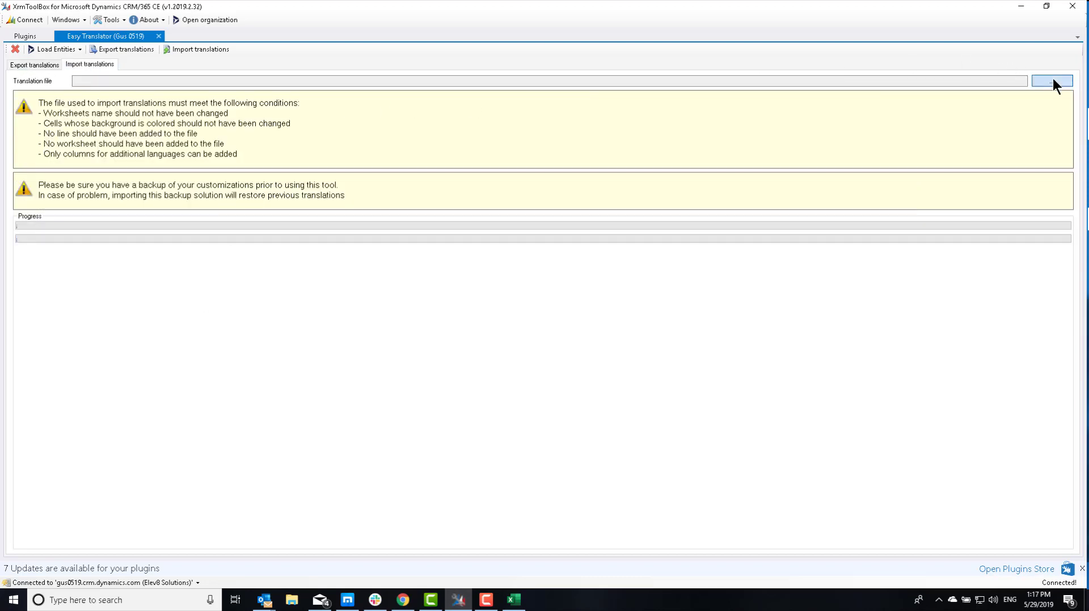
pyautogui.click(1051, 80)
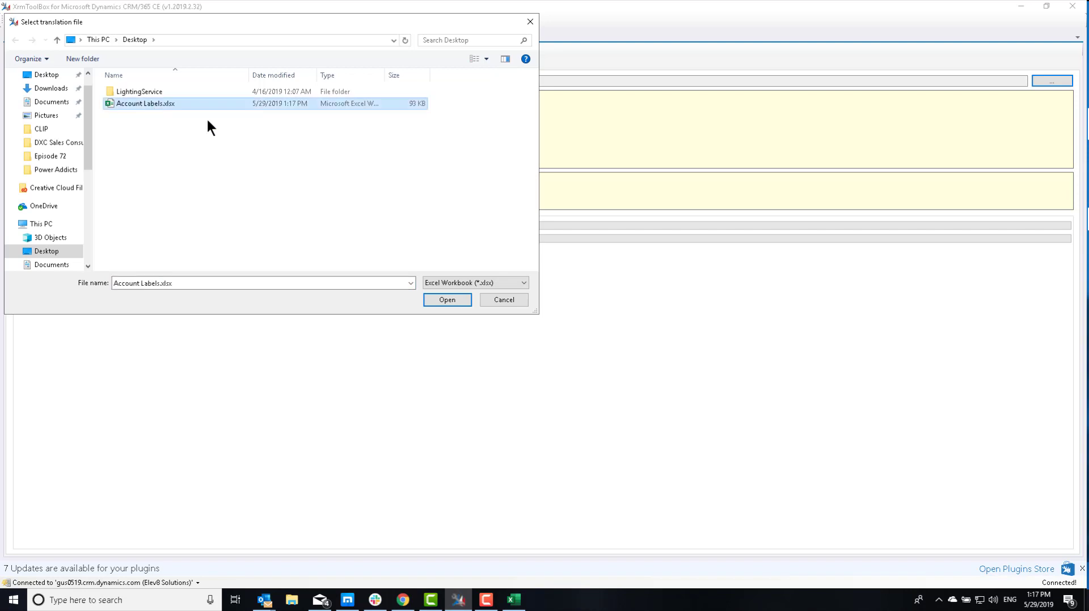
pyautogui.click(447, 299)
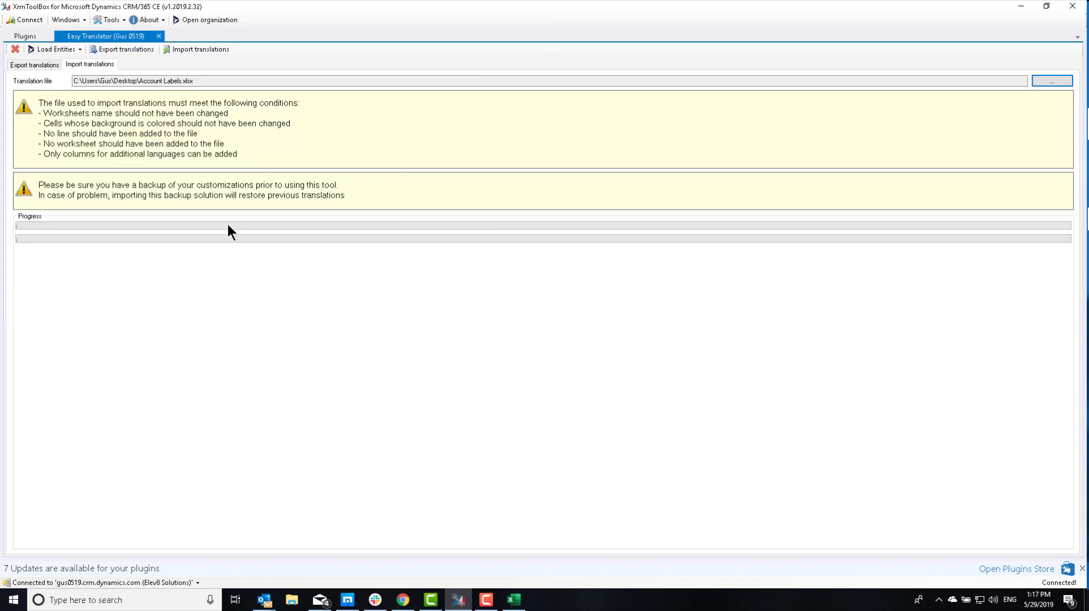
pyautogui.click(200, 49)
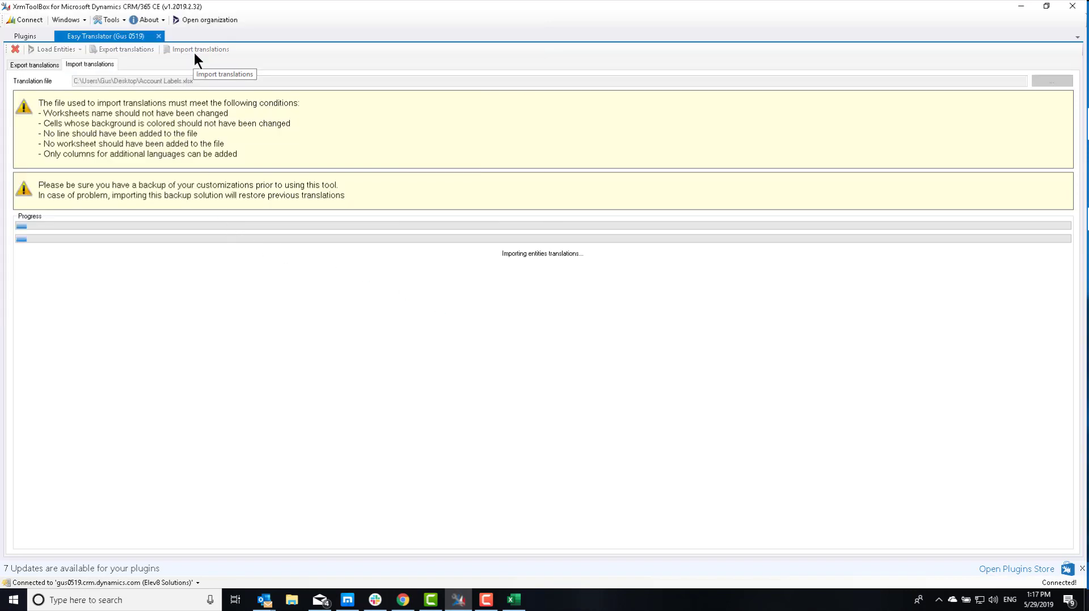
pyautogui.moveTo(214, 78)
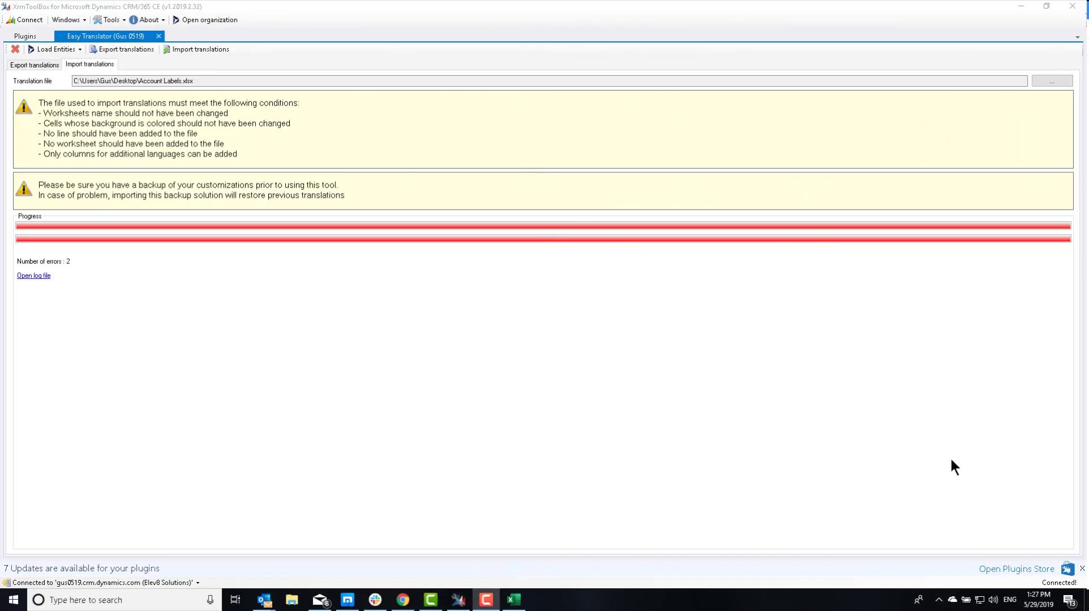
pyautogui.moveTo(505, 365)
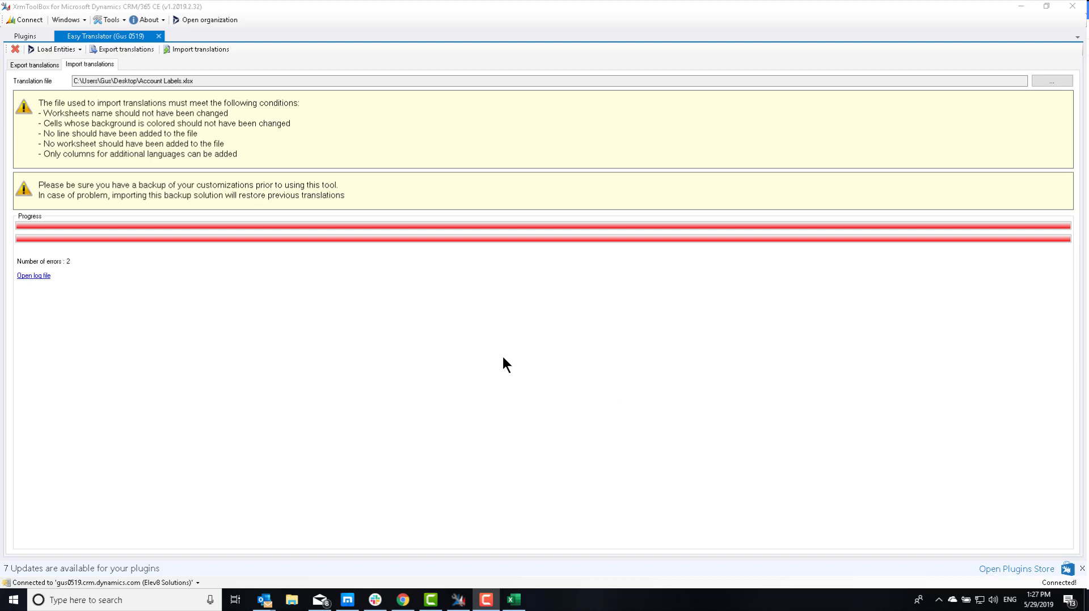
pyautogui.moveTo(73, 273)
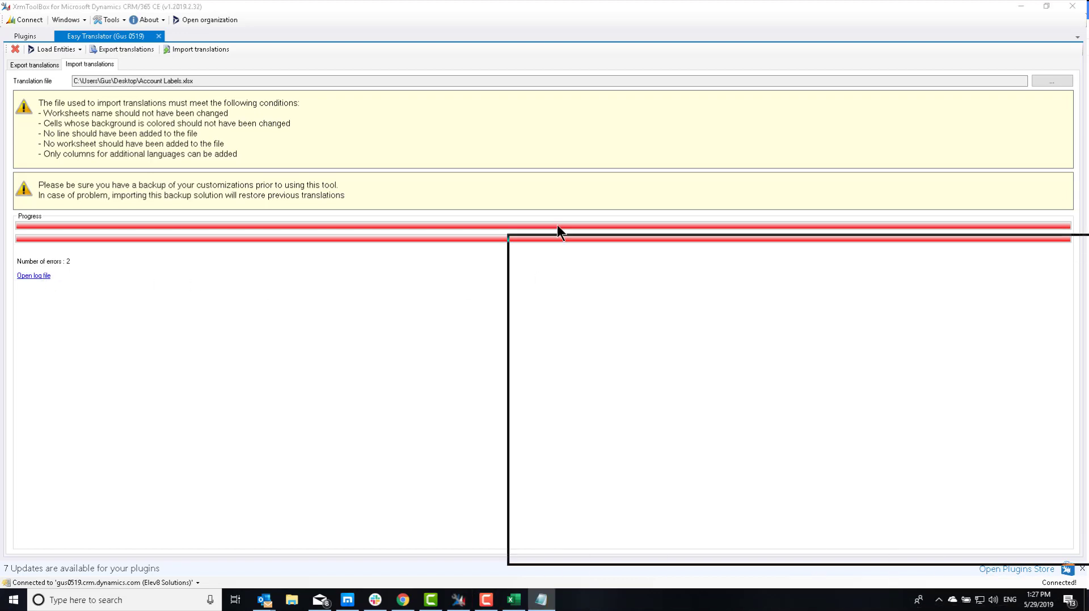
pyautogui.click(33, 276)
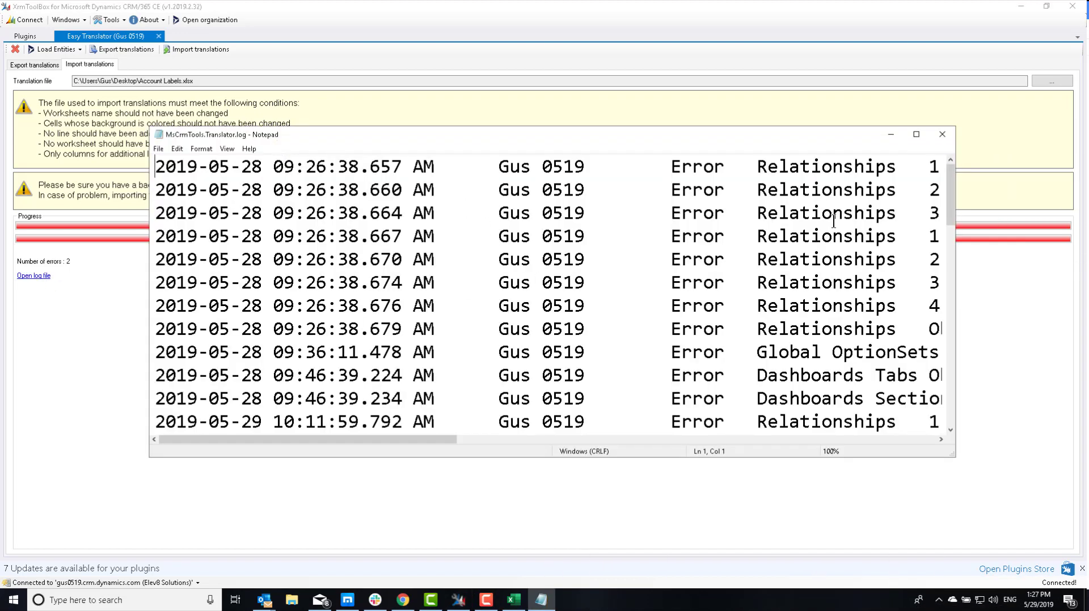
pyautogui.scroll(-3)
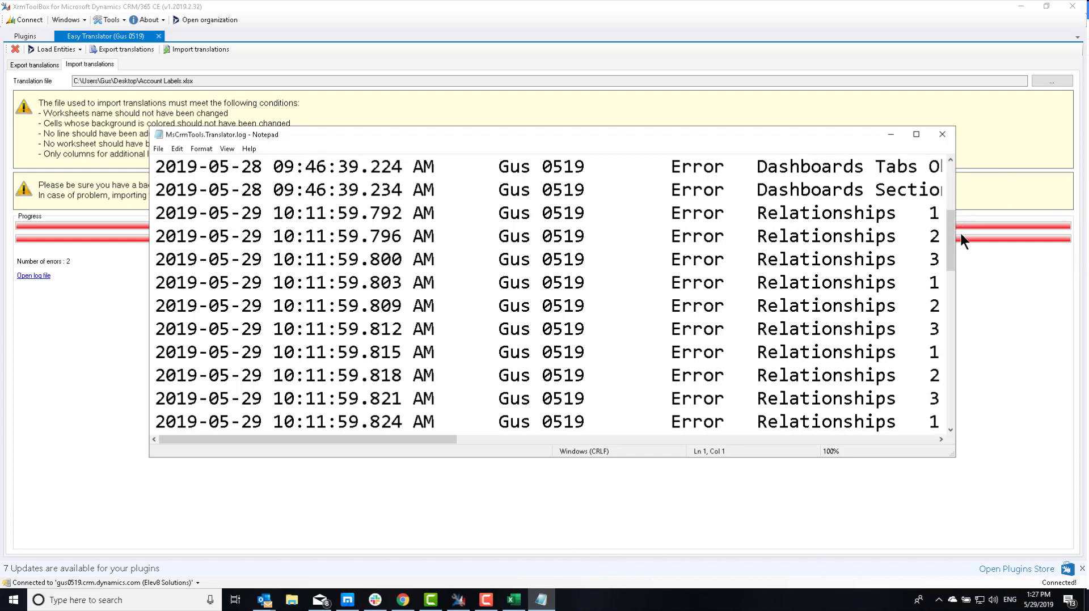
pyautogui.click(941, 134)
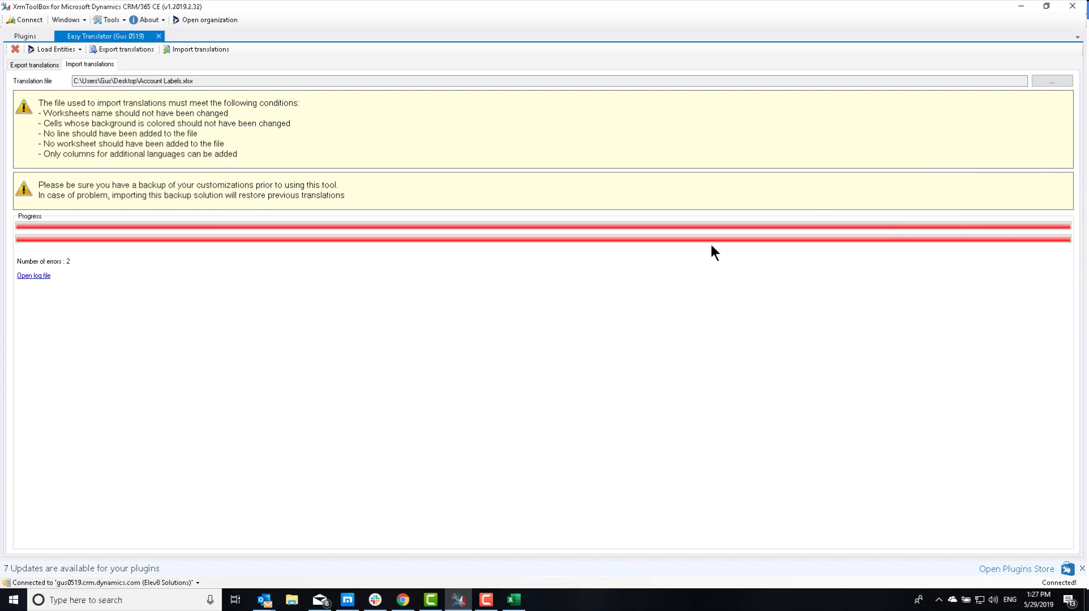
pyautogui.moveTo(603, 331)
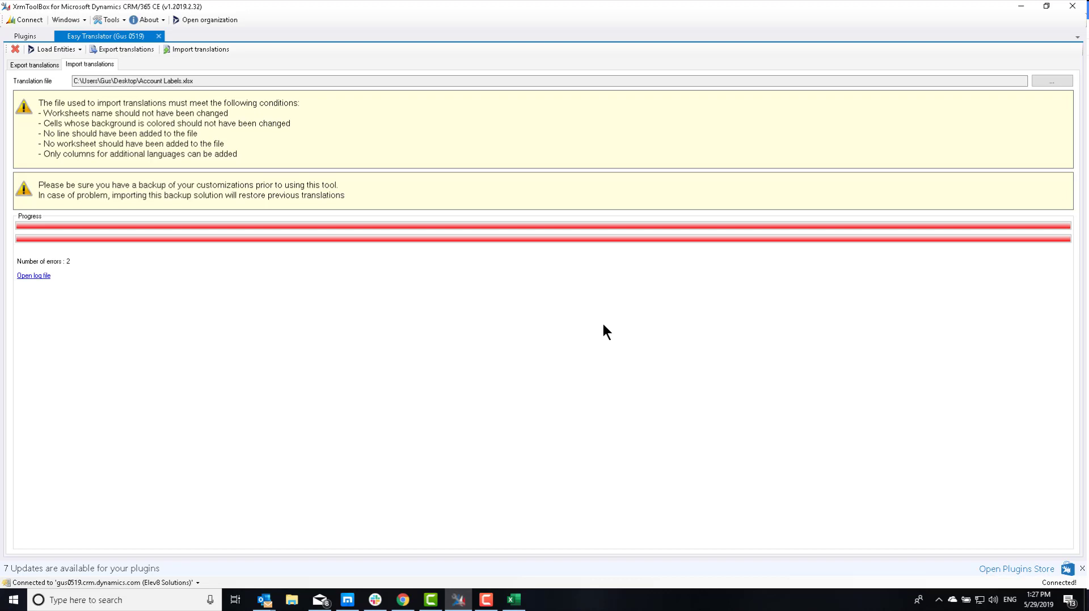
pyautogui.moveTo(515, 541)
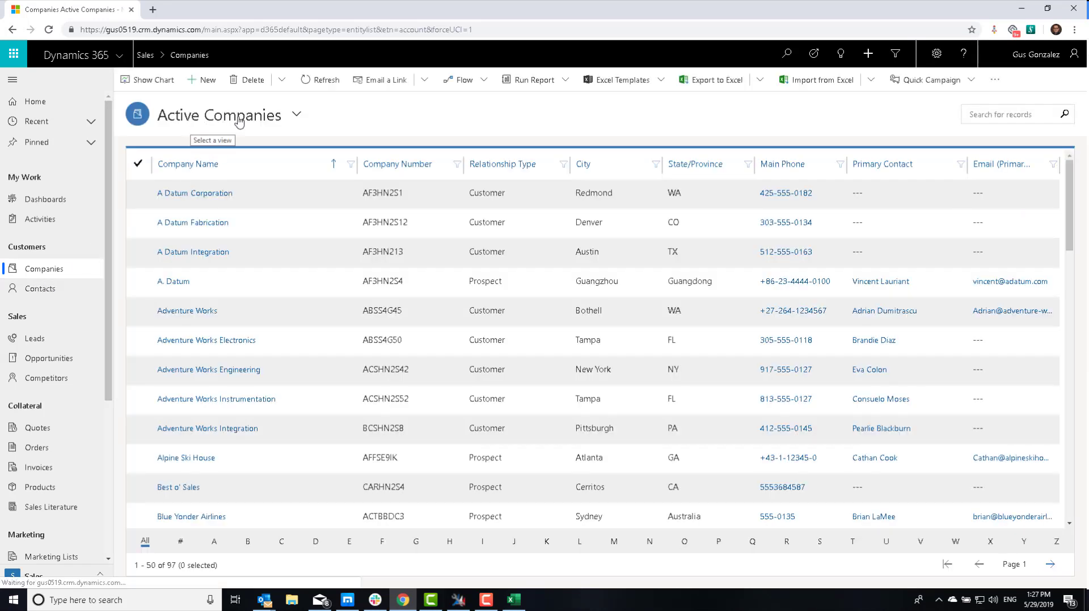
# Step: Browse the renamed Company views and show the Companies by Industry chart
pyautogui.click(296, 114)
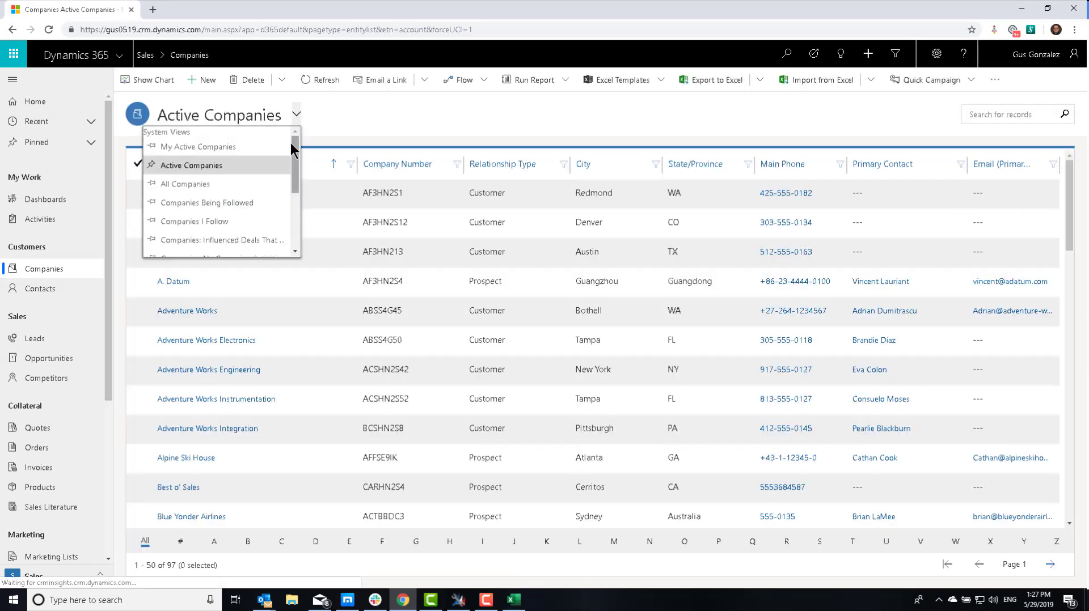
pyautogui.scroll(-3)
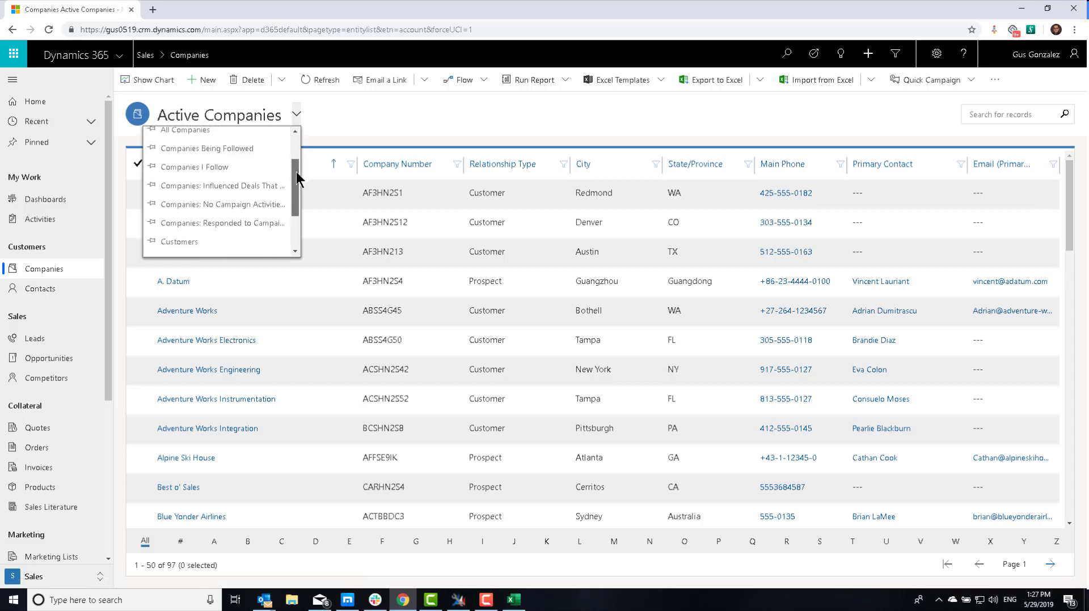
pyautogui.scroll(-3)
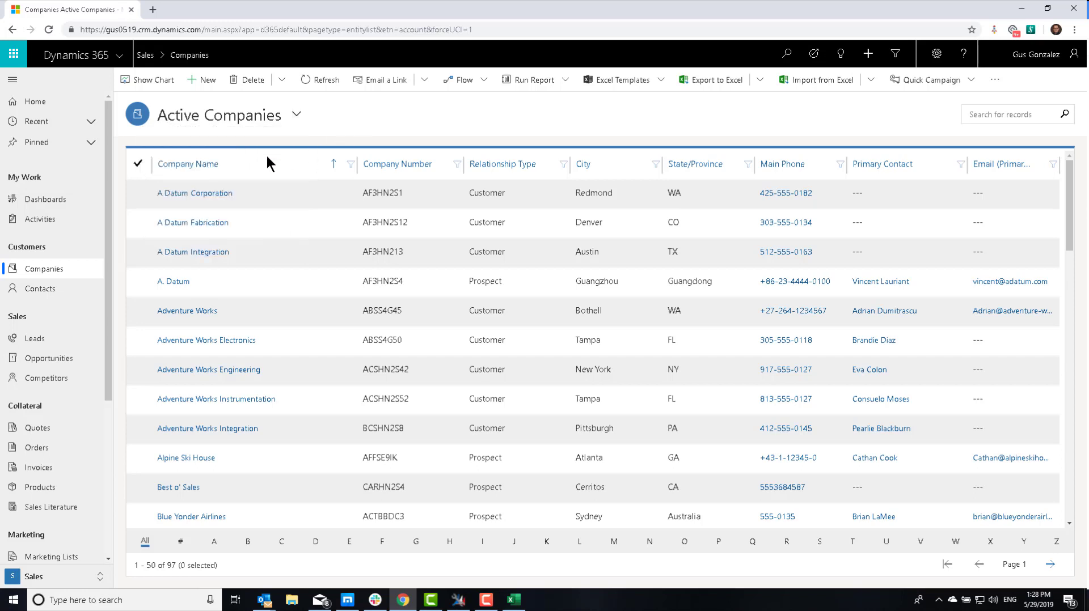
pyautogui.moveTo(247, 172)
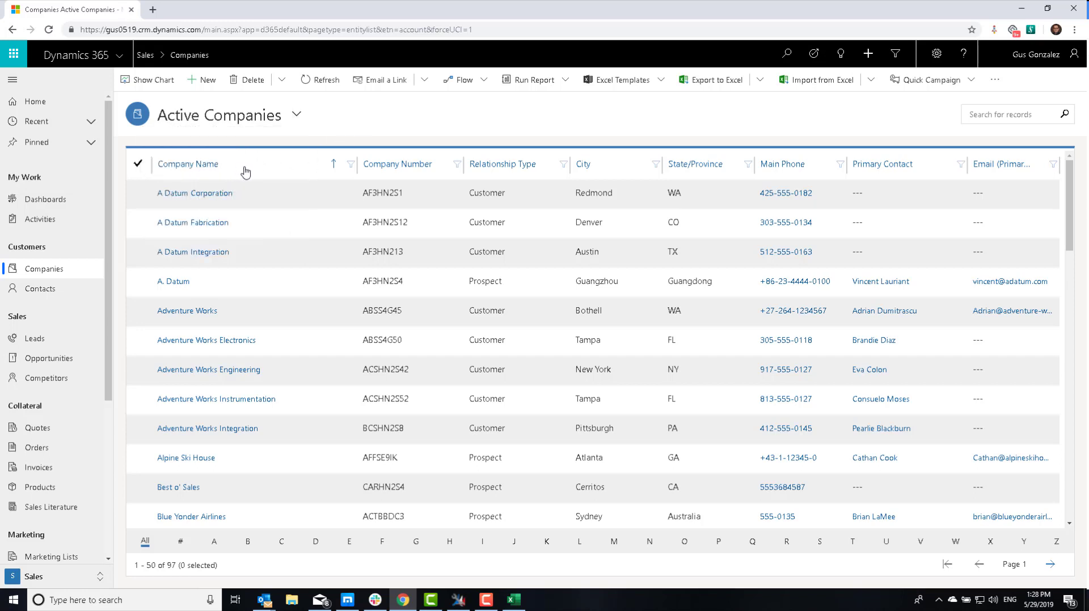
pyautogui.moveTo(187, 165)
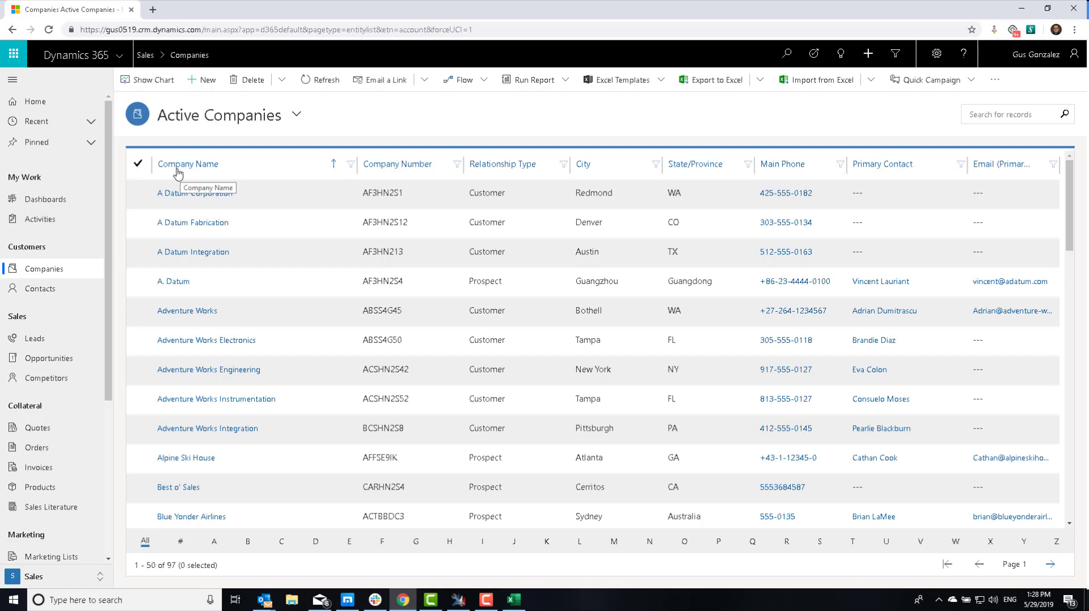
pyautogui.moveTo(189, 171)
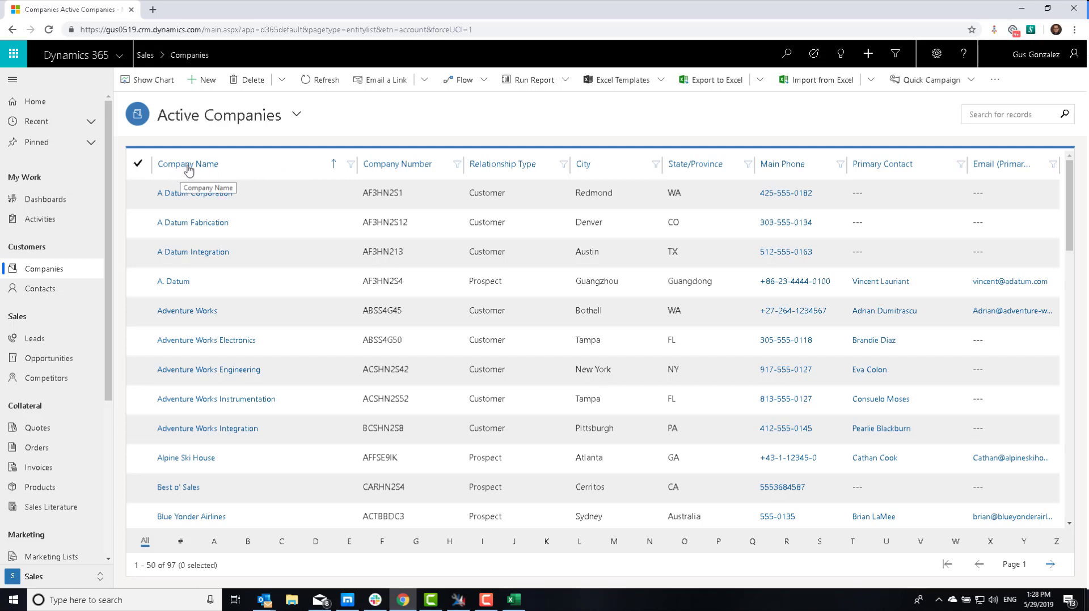
pyautogui.moveTo(411, 165)
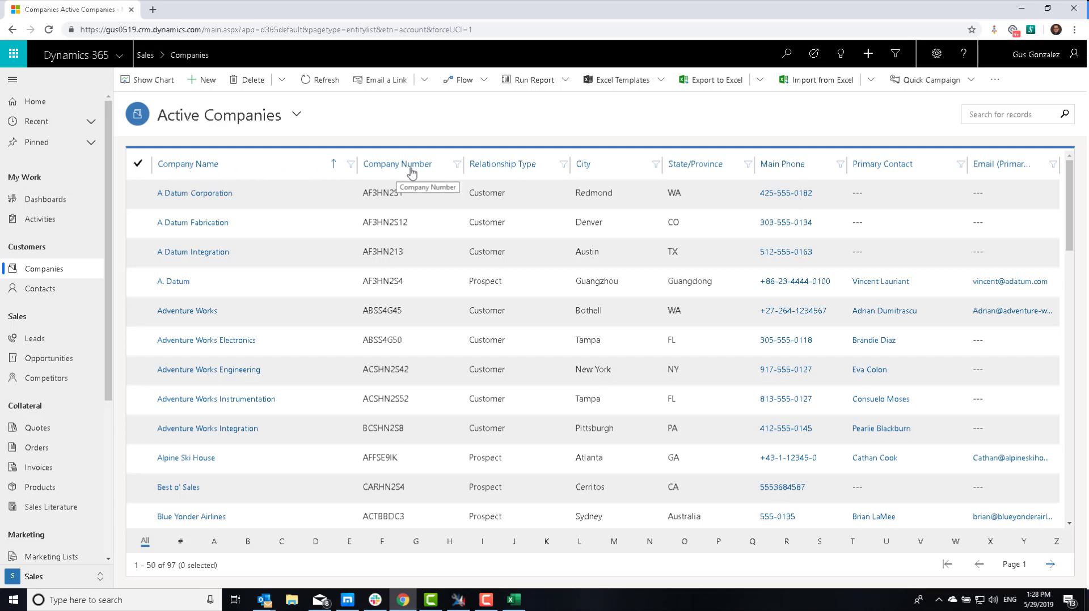
pyautogui.moveTo(445, 110)
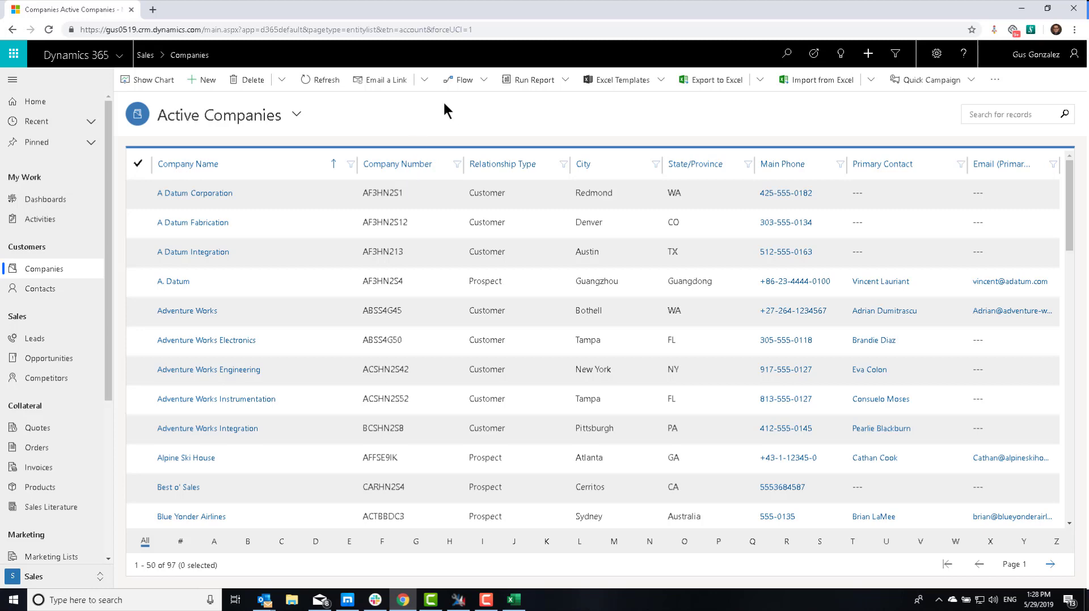
pyautogui.click(147, 79)
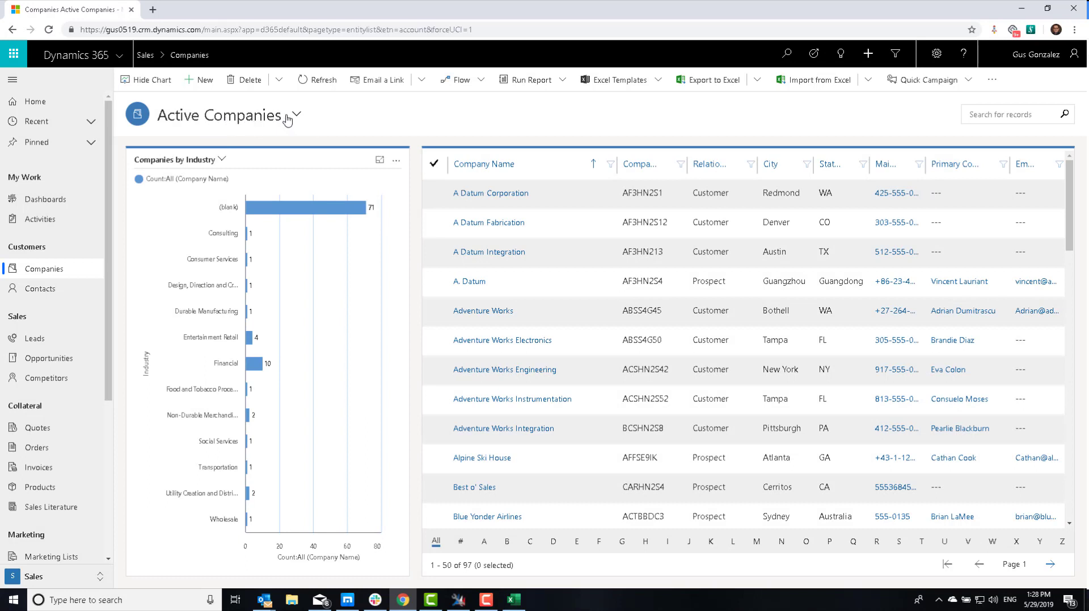
pyautogui.moveTo(176, 174)
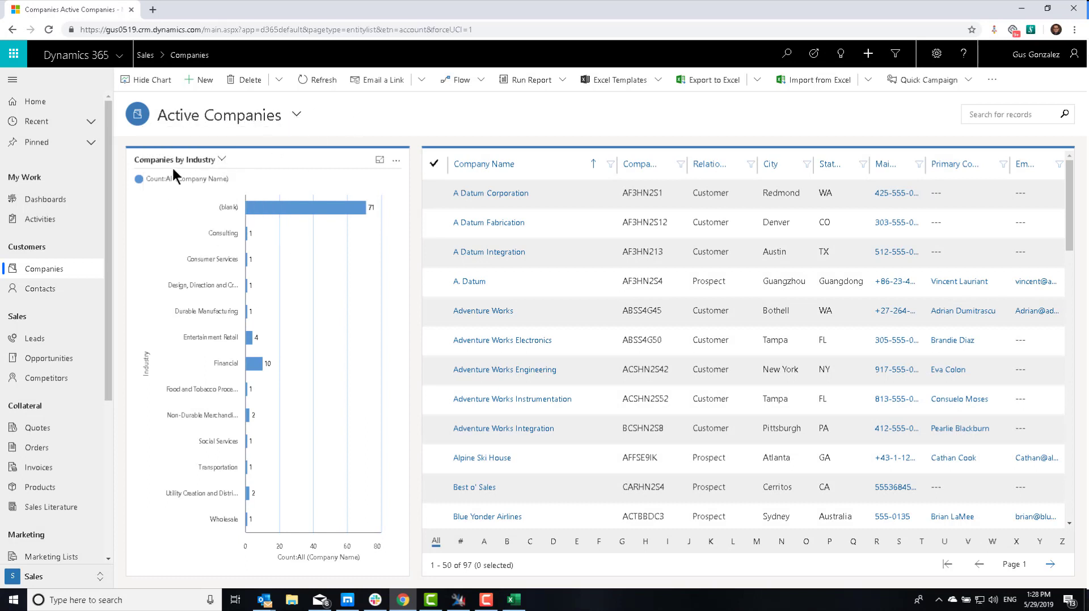
# Step: Open the A Datum Corporation record, whose form now reads Company
pyautogui.click(223, 160)
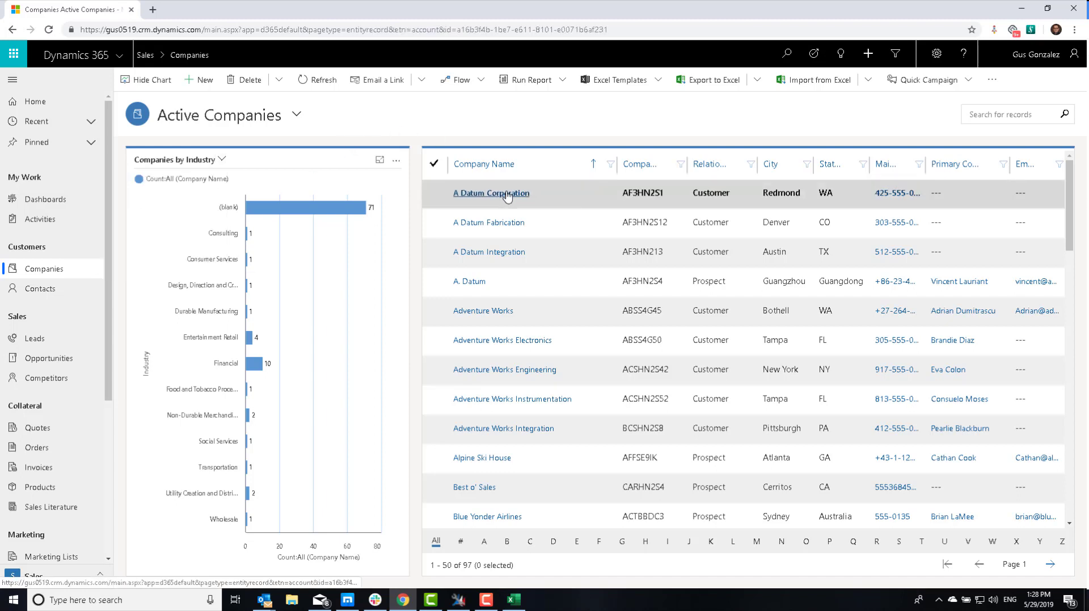
pyautogui.click(491, 193)
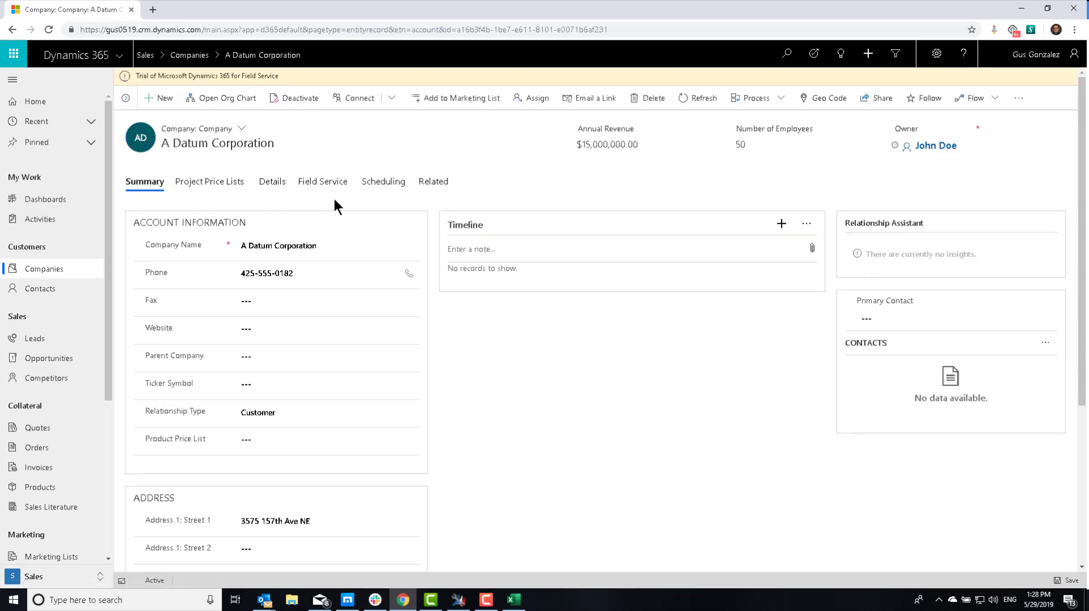
pyautogui.moveTo(153, 224)
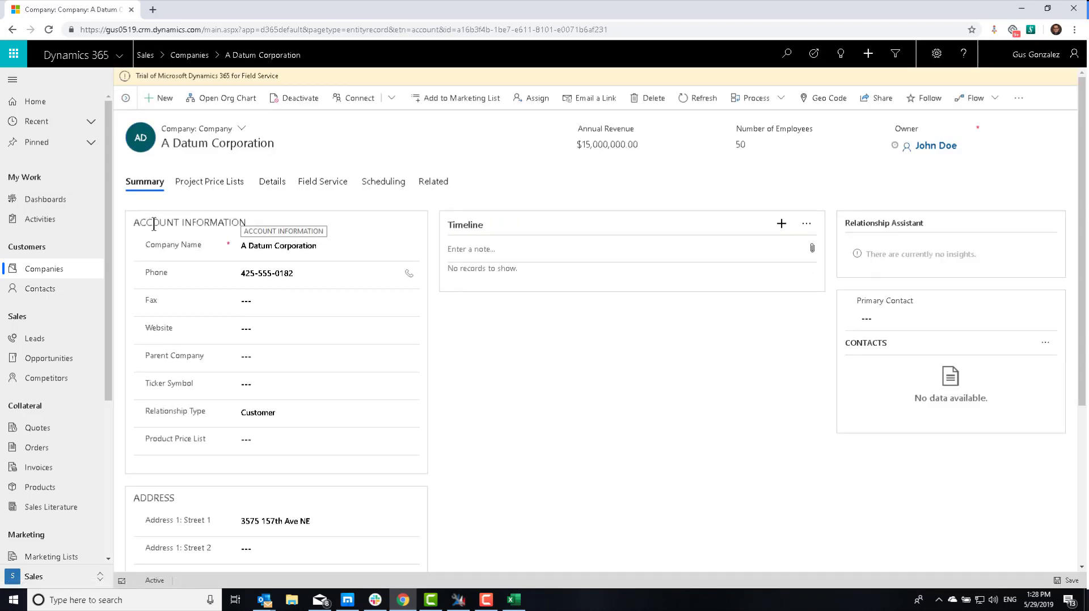